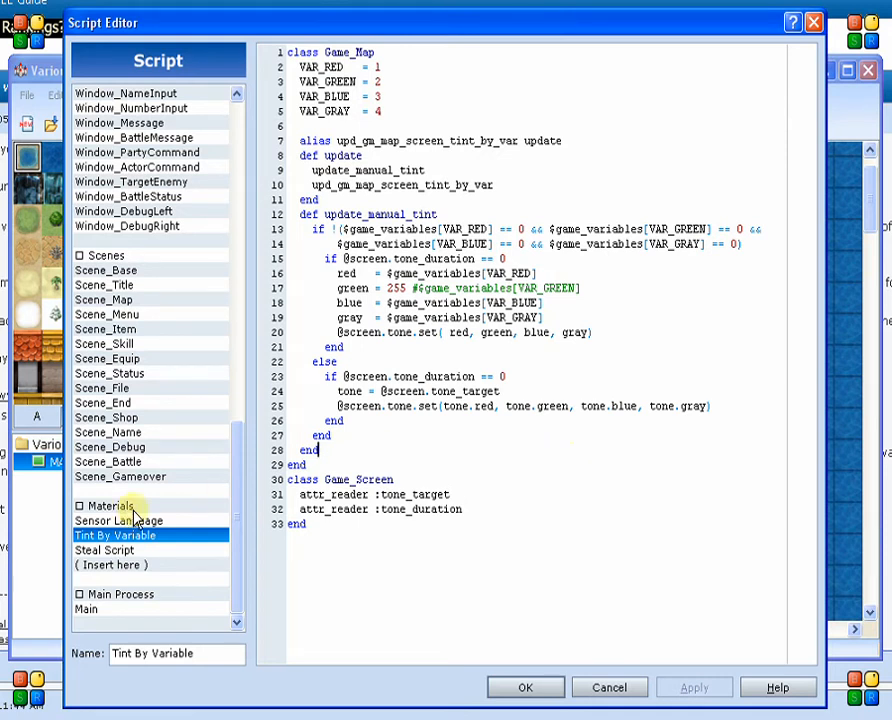
mouse_move(133, 520)
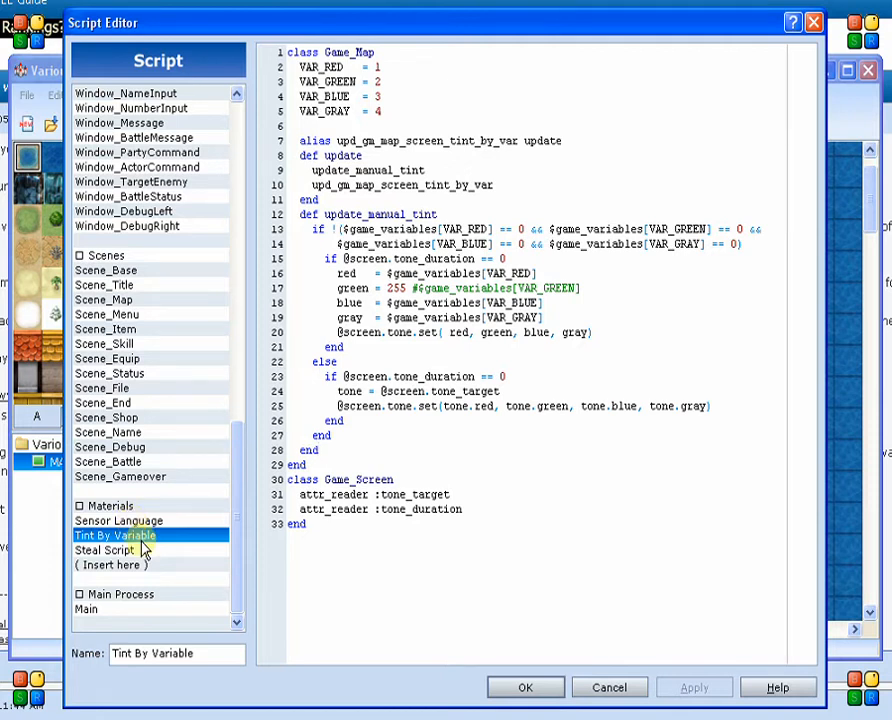
- Open the Sensor Language script showing its filtered-word list and asterisk replacement character
click(118, 520)
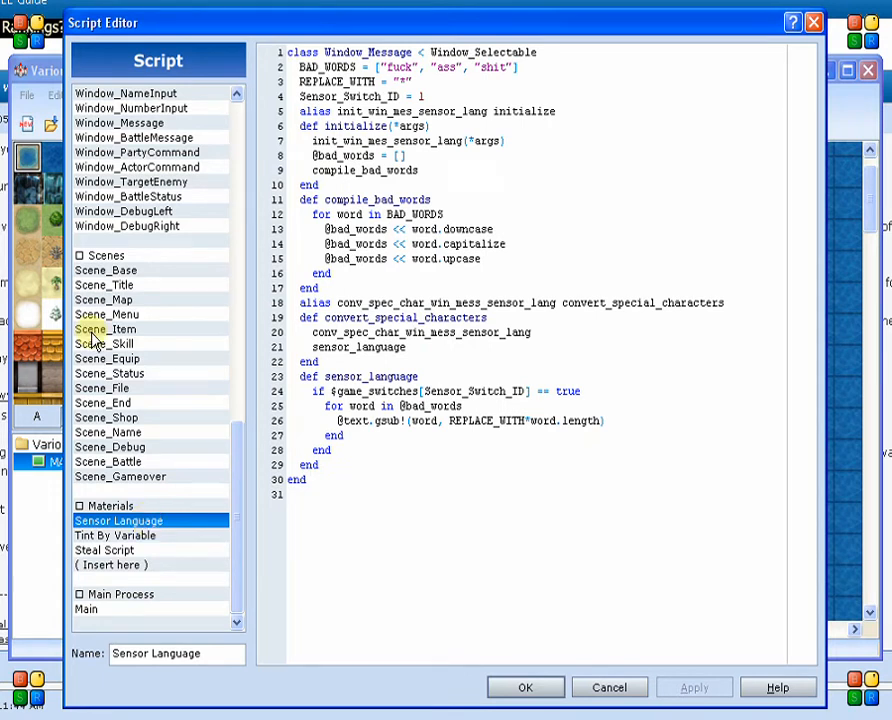
mouse_move(205, 152)
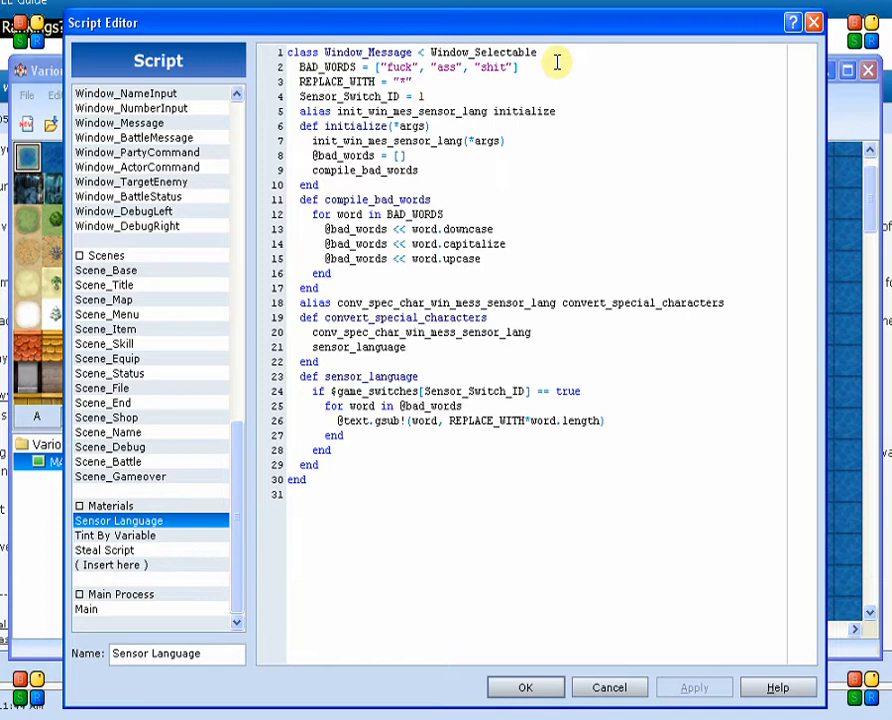
click(518, 67)
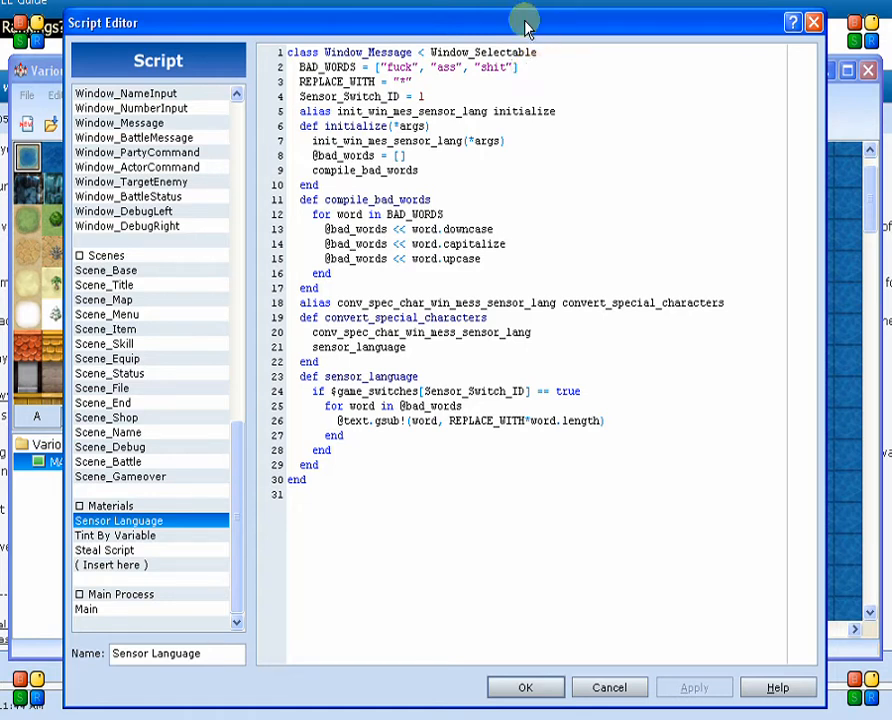
- Trace Sensor Language's parent class through Window_BattleMessage to the original Window_Message script
double_click(399, 52)
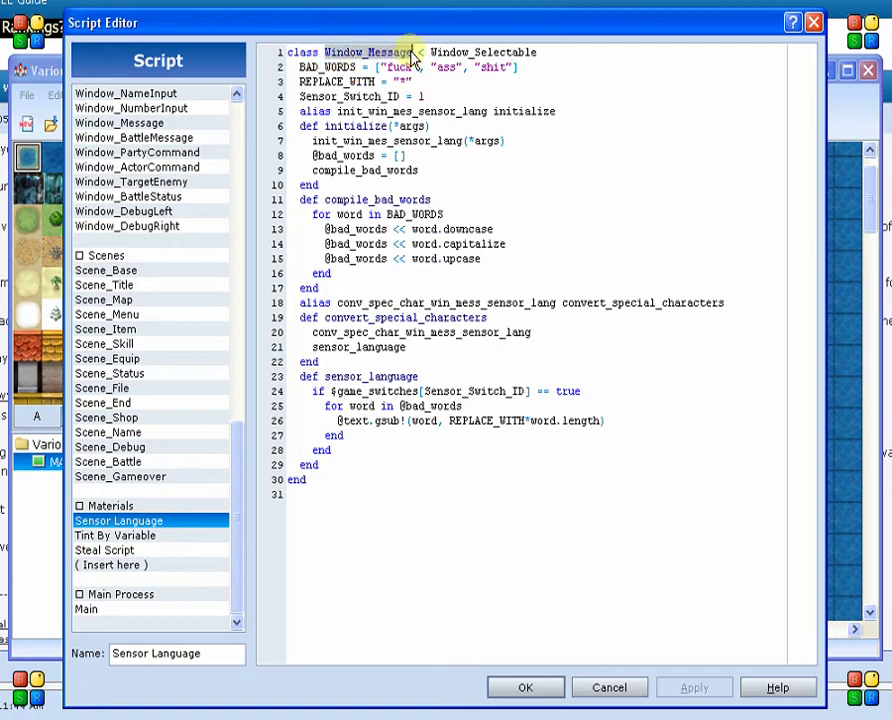
mouse_move(425, 38)
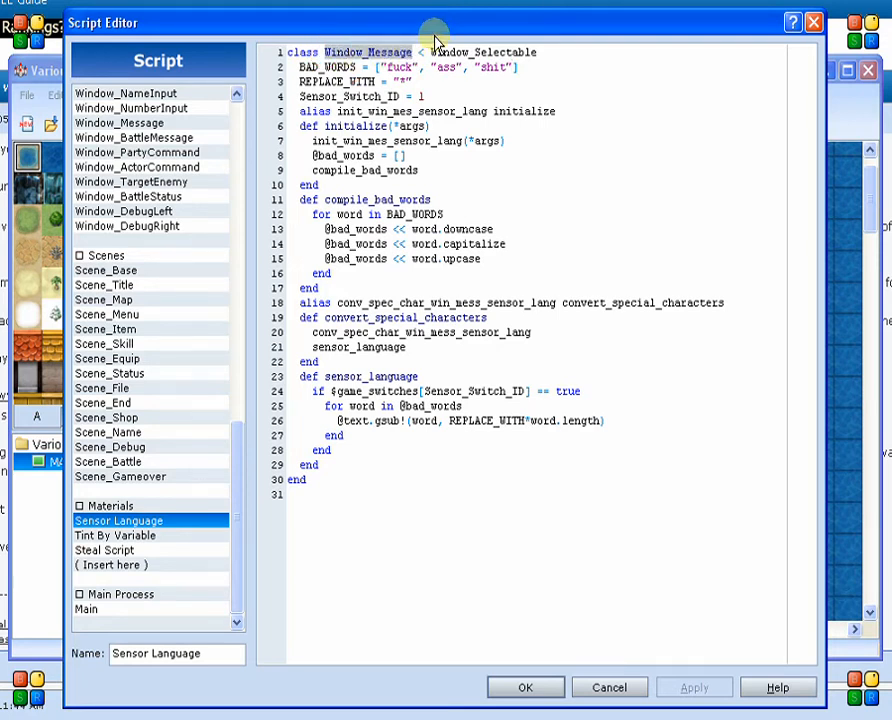
mouse_move(238, 494)
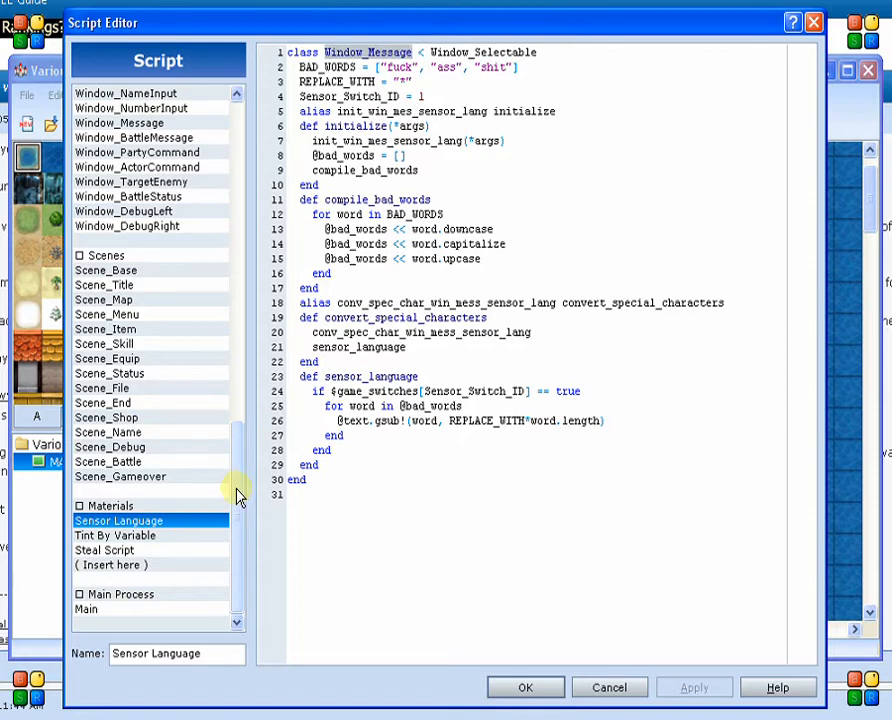
click(134, 137)
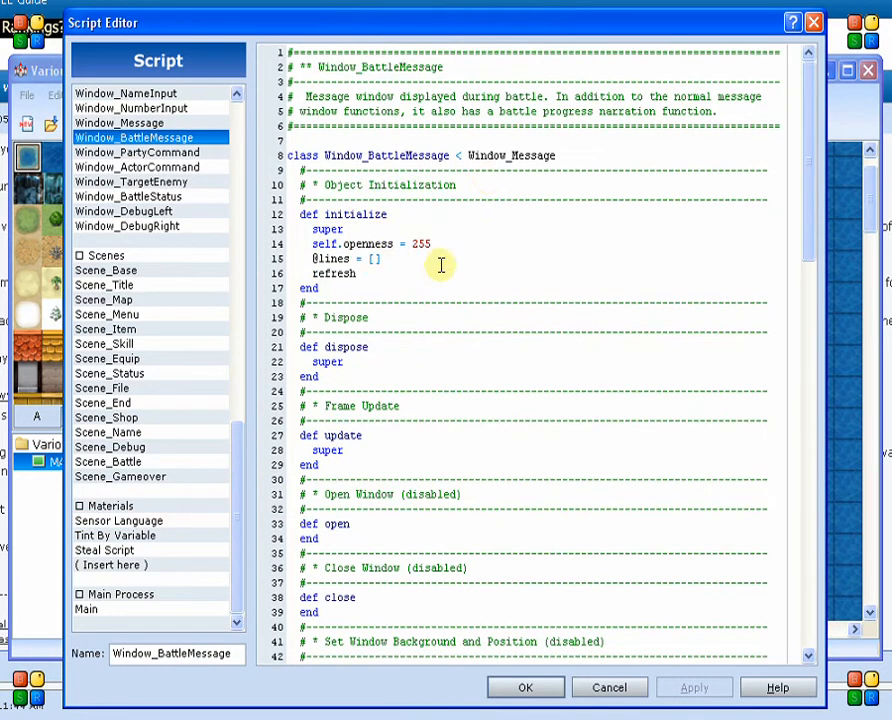
double_click(512, 155)
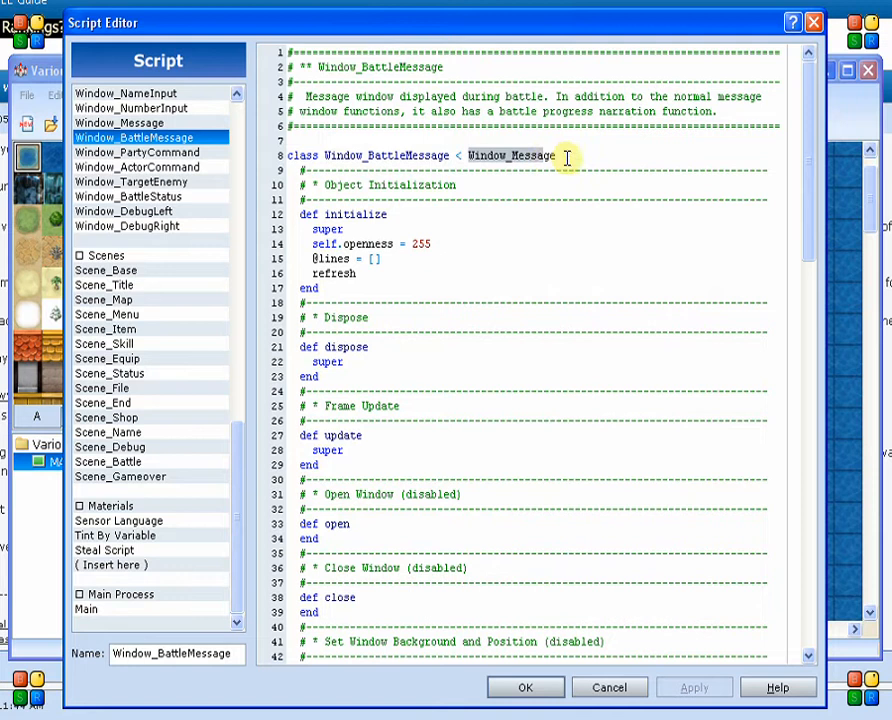
click(119, 122)
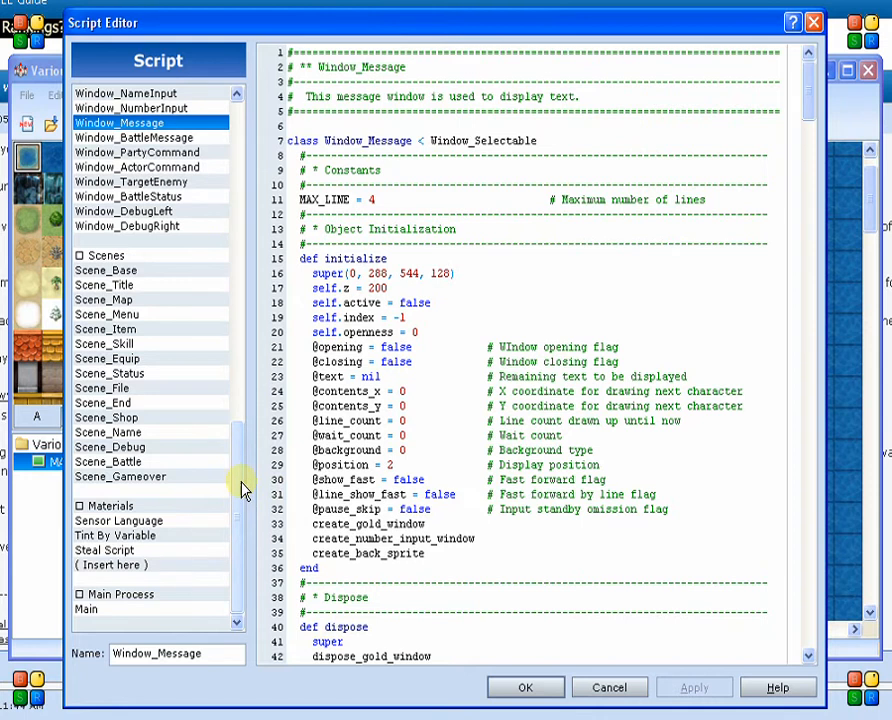
mouse_move(130, 535)
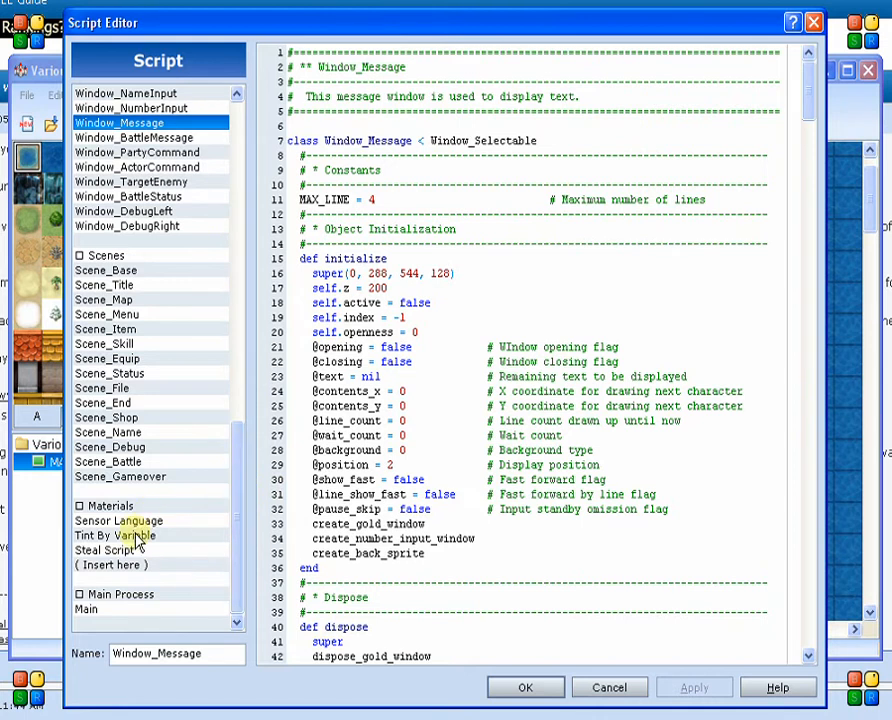
- Reopen Sensor Language, set REPLACE_WITH to '-' and capitalize the first bad word
click(118, 520)
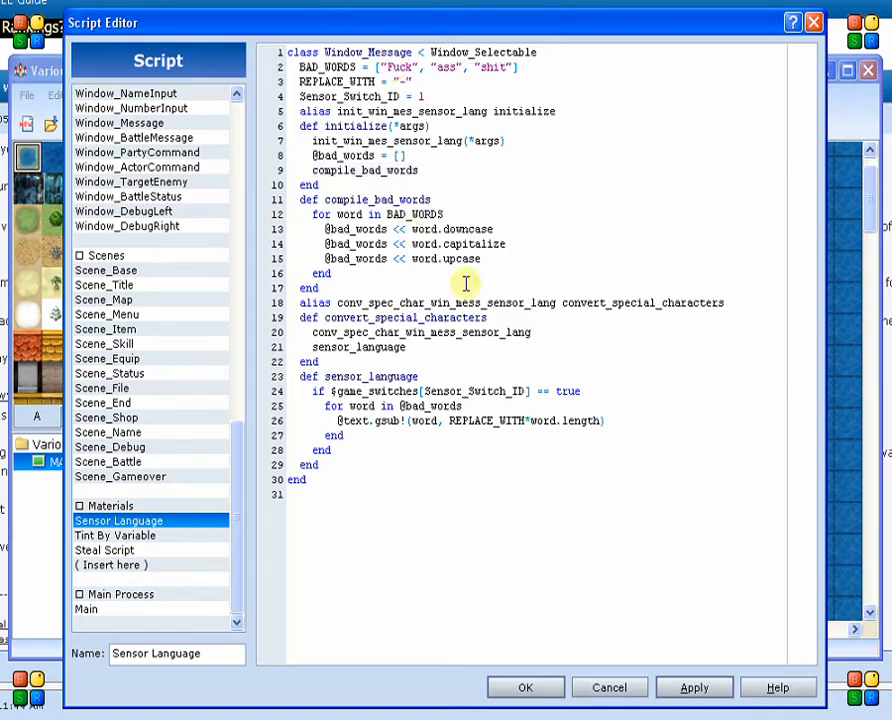
double_click(465, 229)
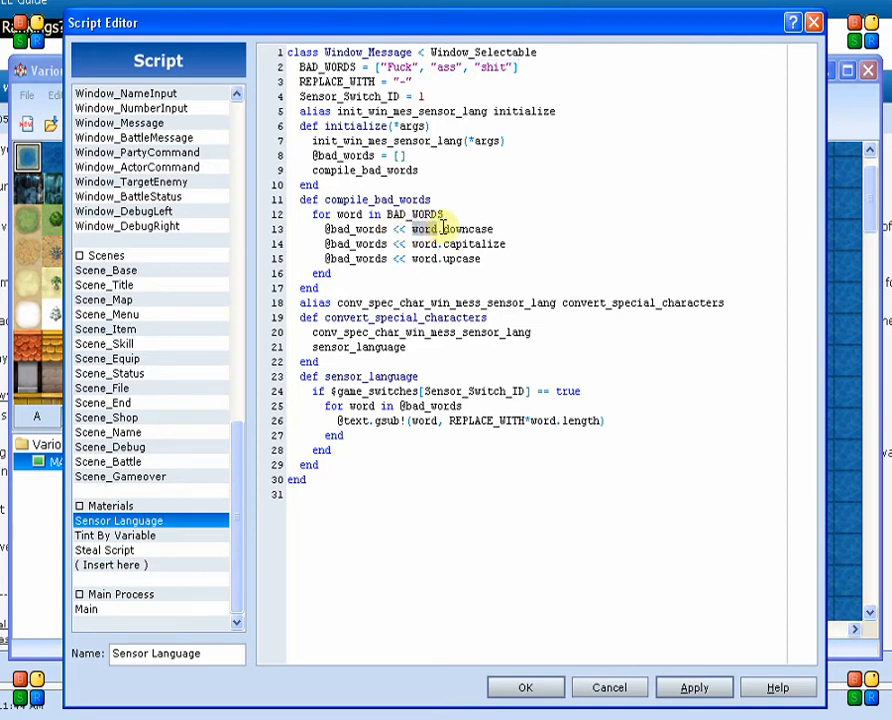
double_click(470, 229)
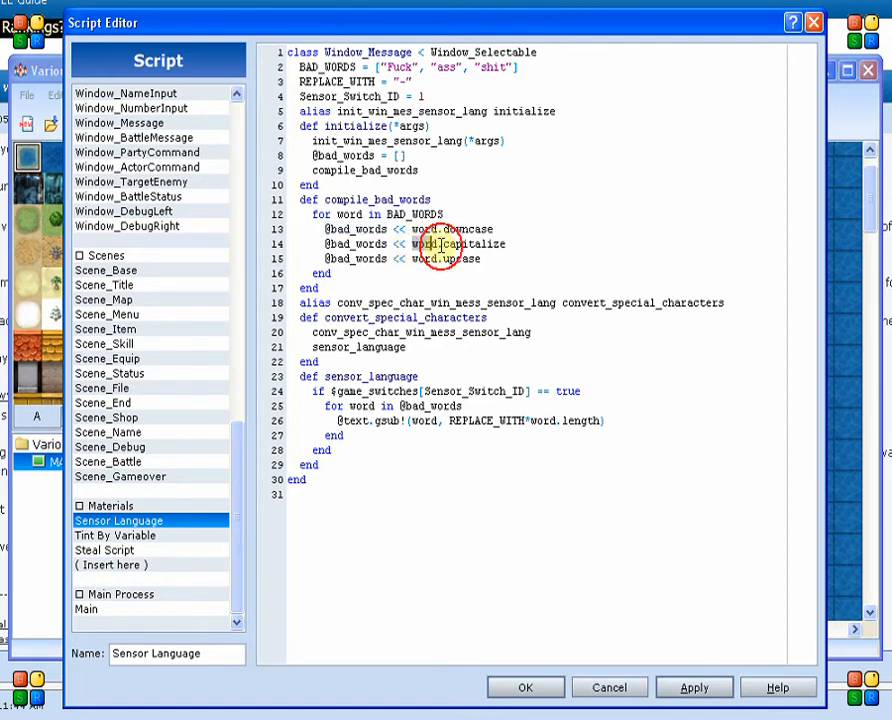
double_click(460, 244)
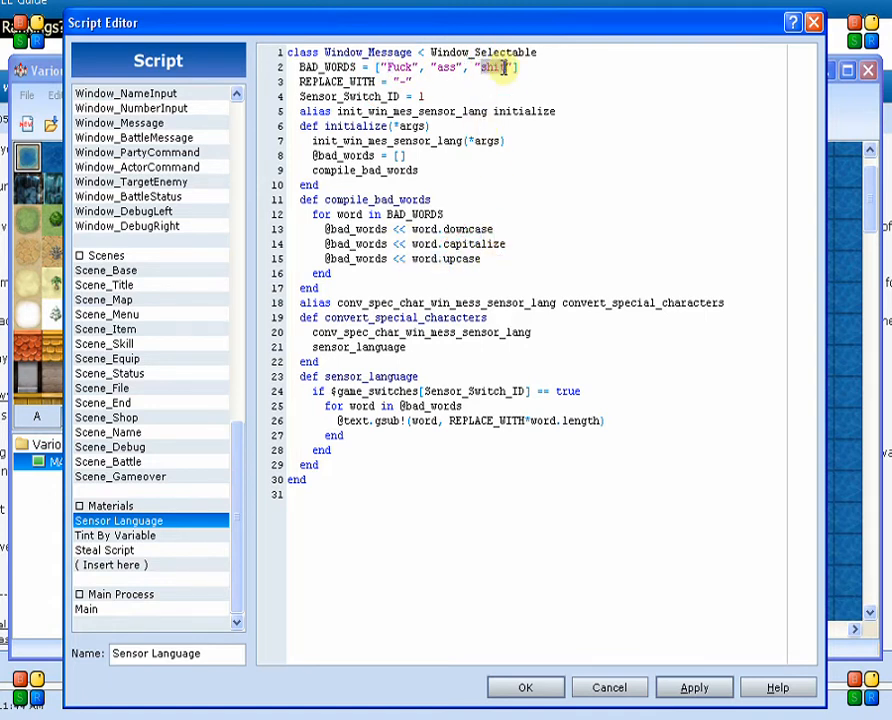
- Rewrite the third BAD_WORDS entry as 'SHIT', then select convert_special_characters on line 19
text(SHIT",)
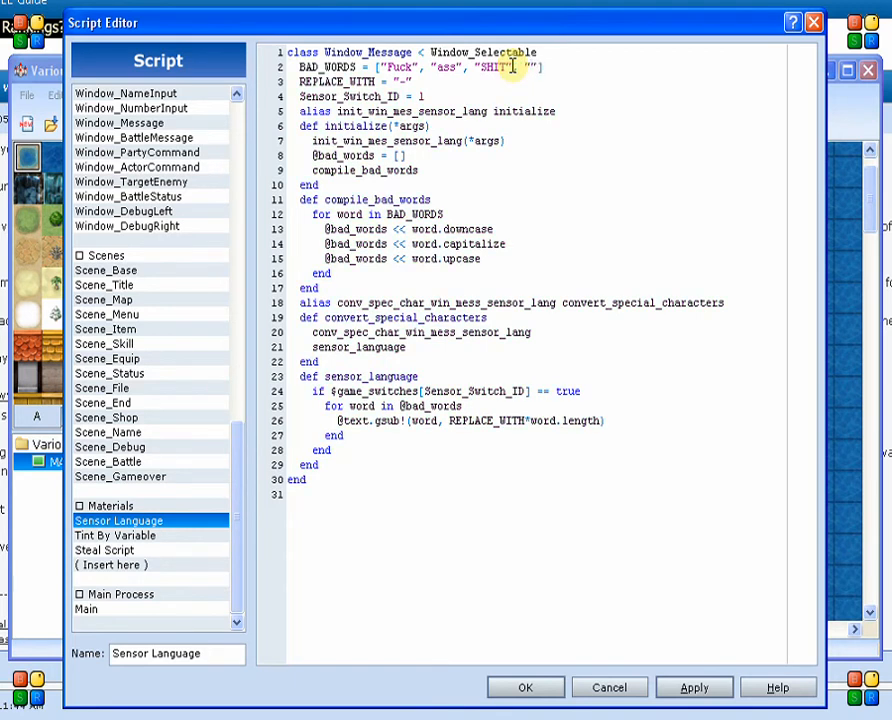
text(sHit)
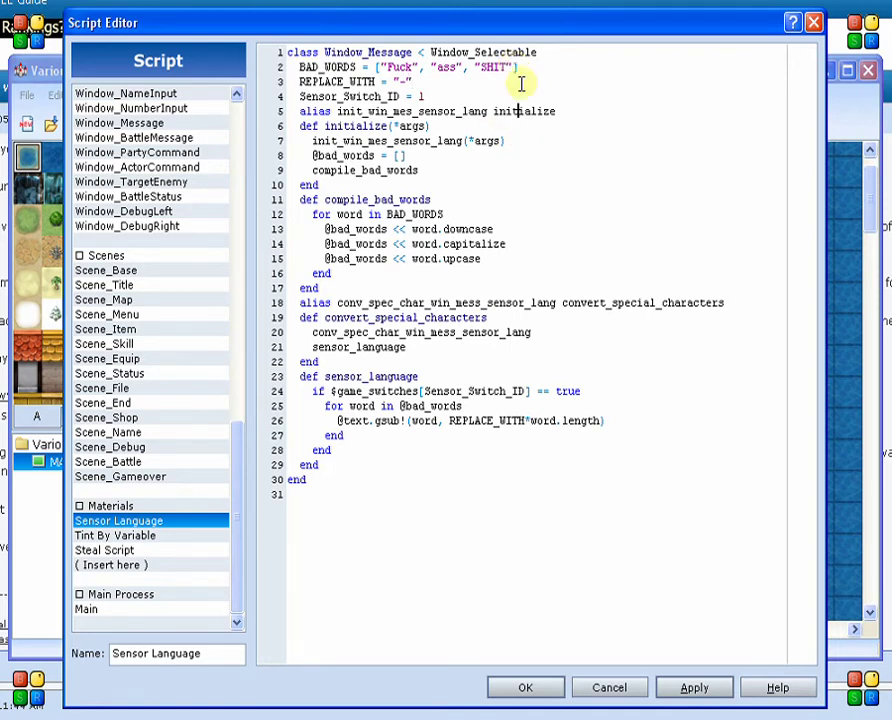
click(484, 258)
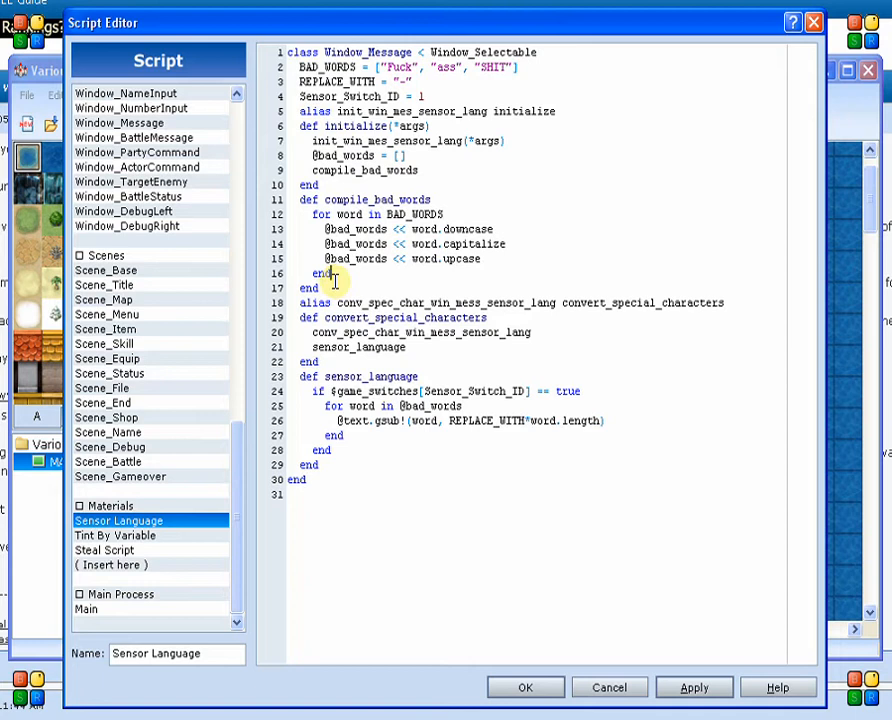
double_click(341, 258)
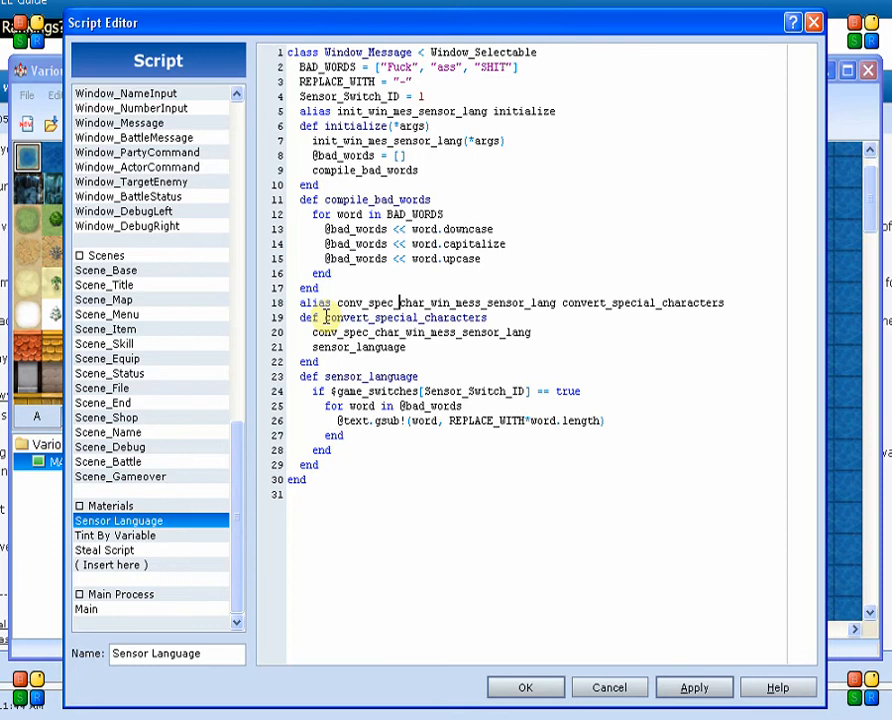
double_click(400, 317)
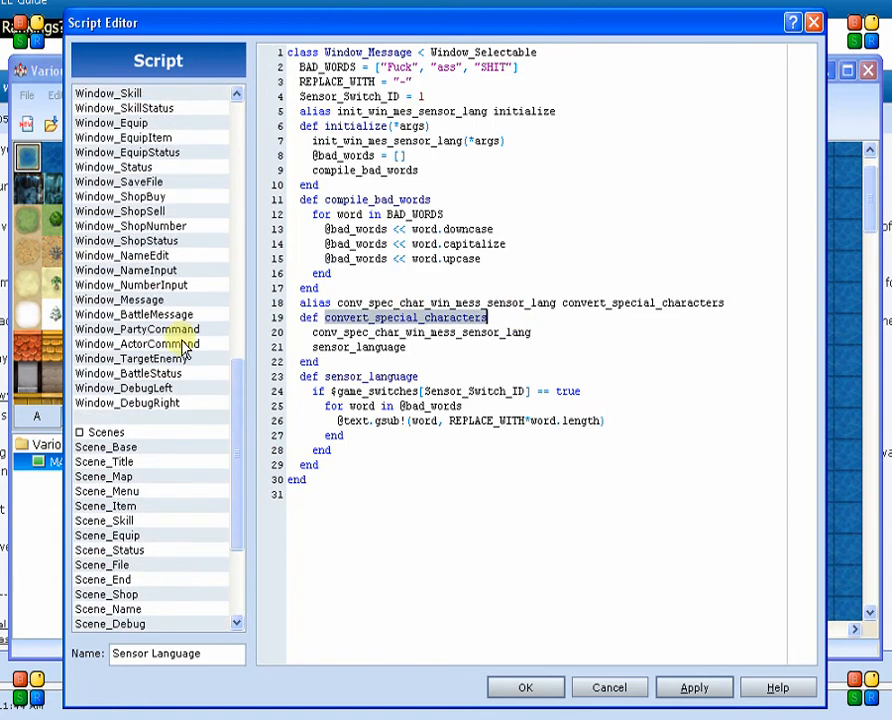
- Open the Window_Message script and scroll down through its code
click(118, 299)
text(@)
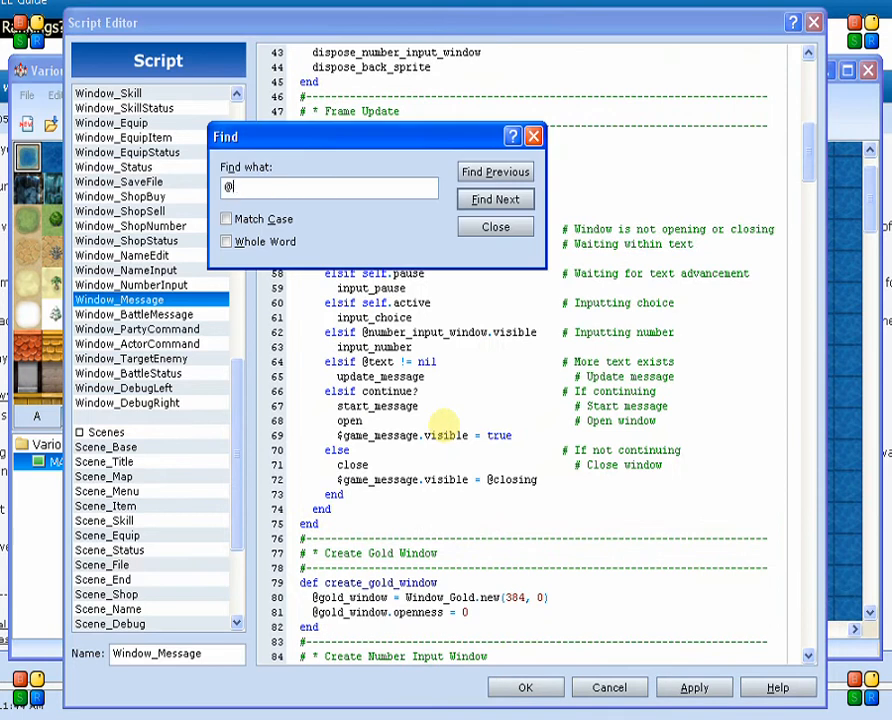
text(texts)
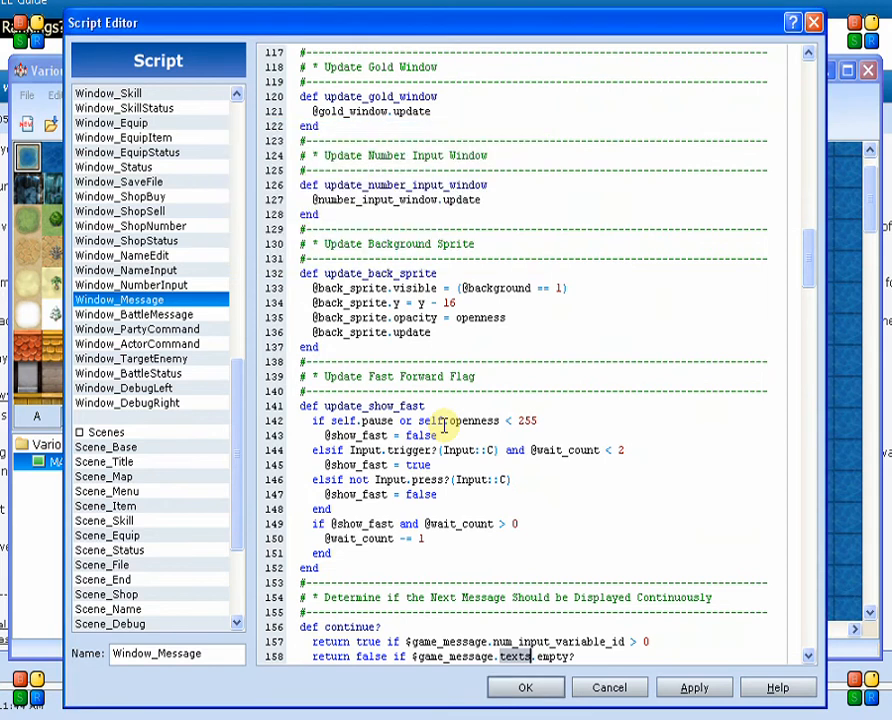
scroll(down, 3)
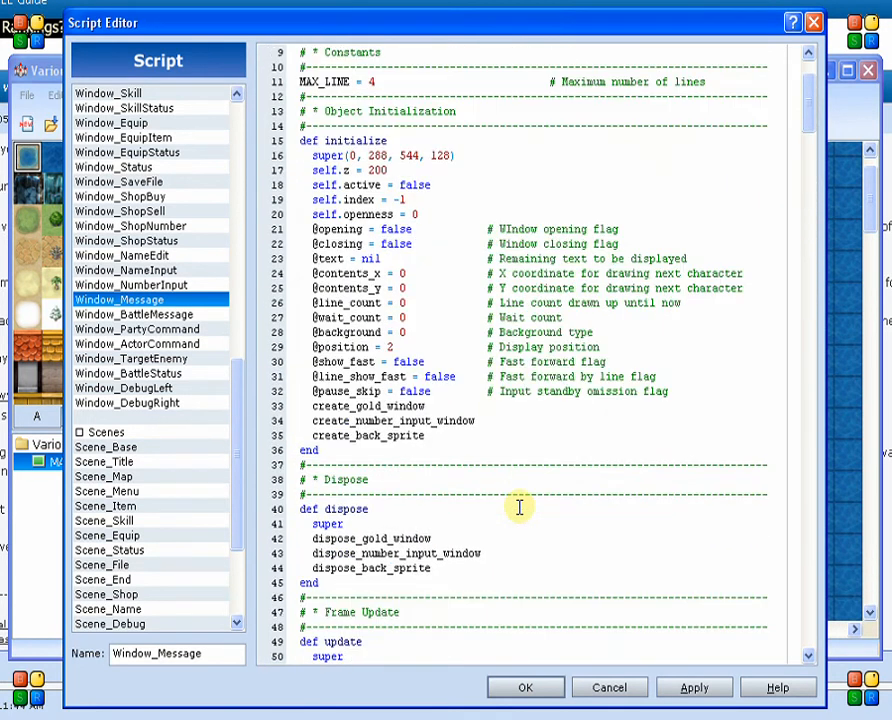
scroll(down, 3)
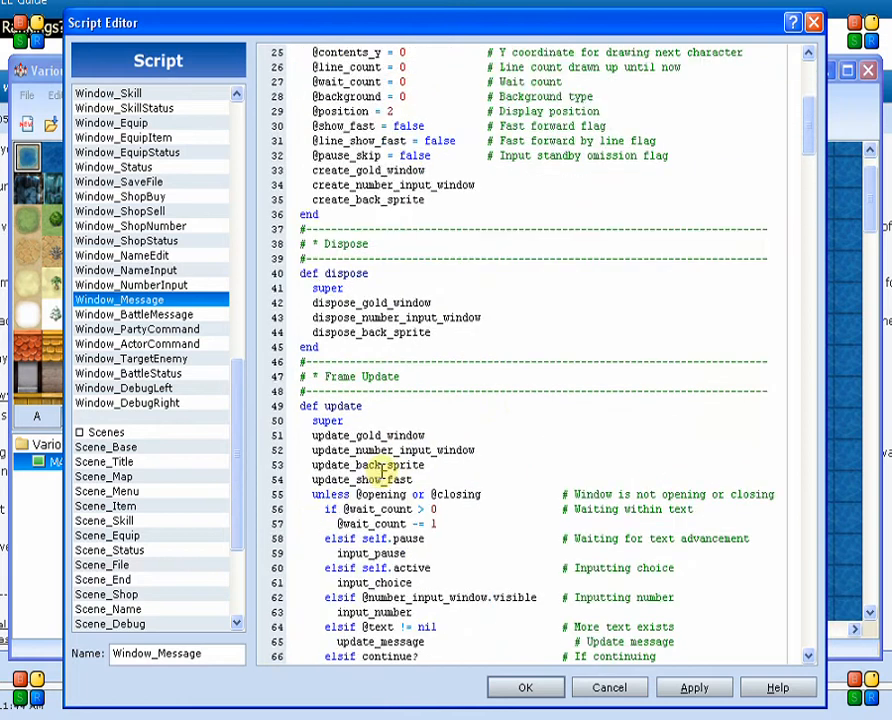
scroll(down, 3)
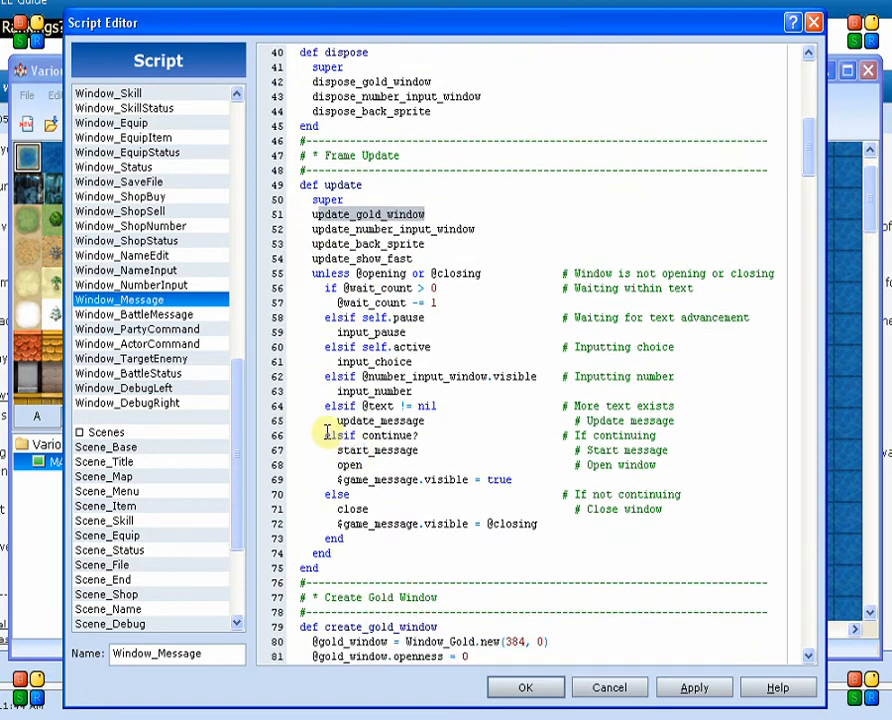
- Locate the start_message method definition from its call in the update method
double_click(377, 450)
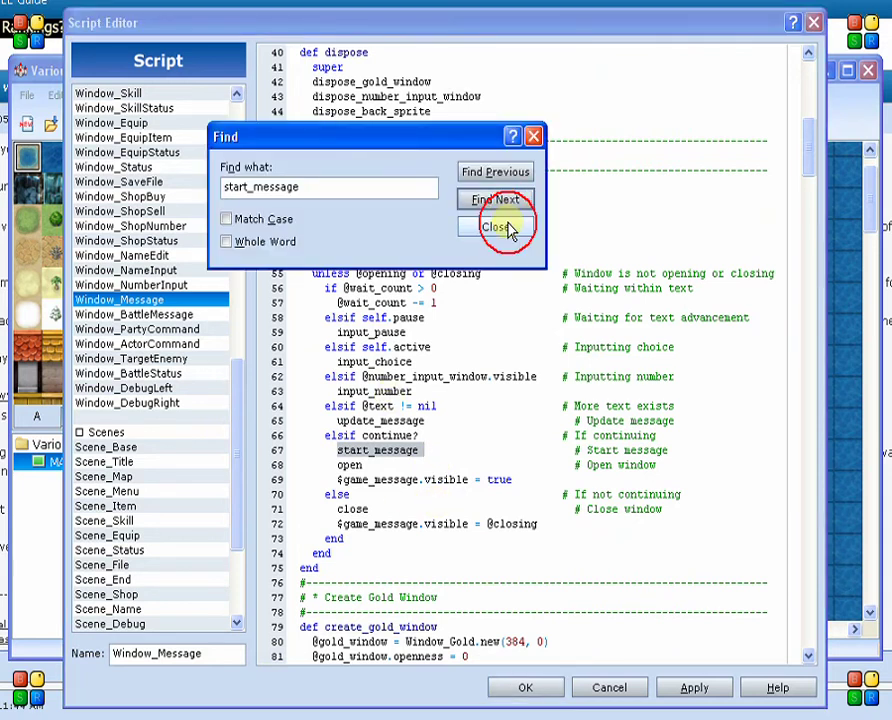
click(495, 199)
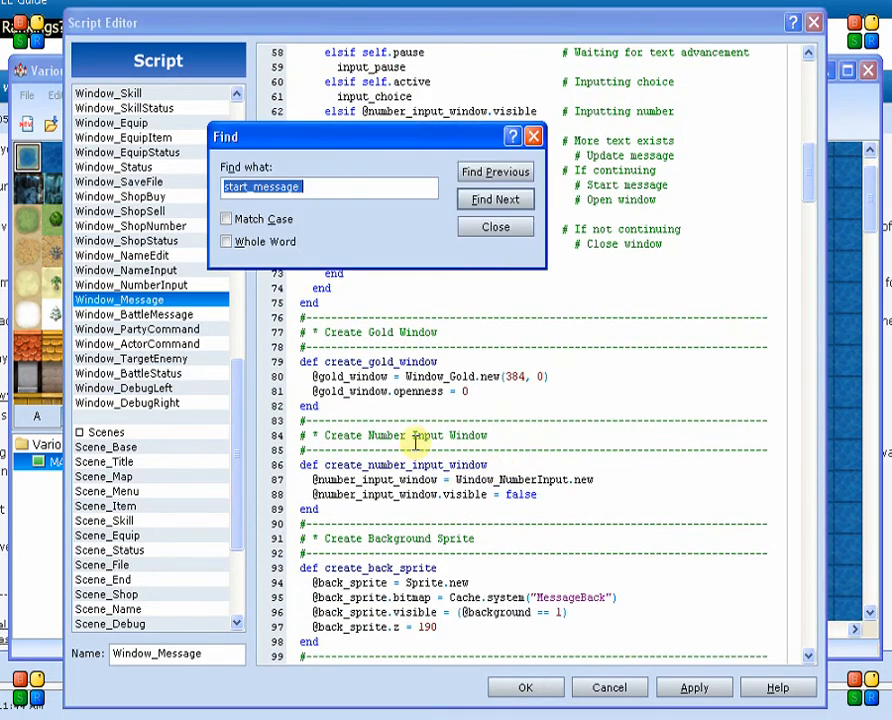
click(495, 199)
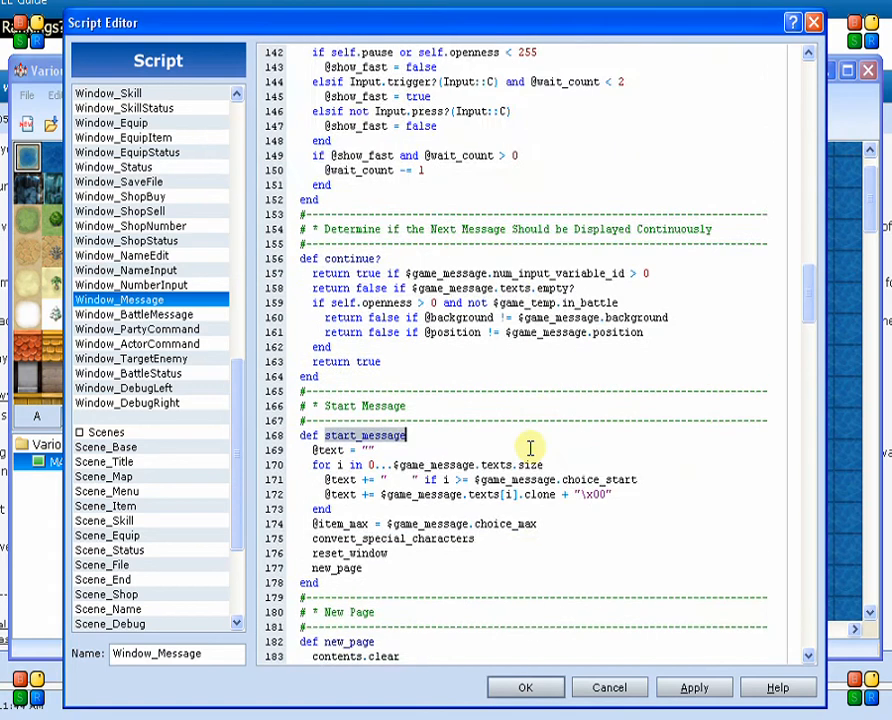
scroll(down, 3)
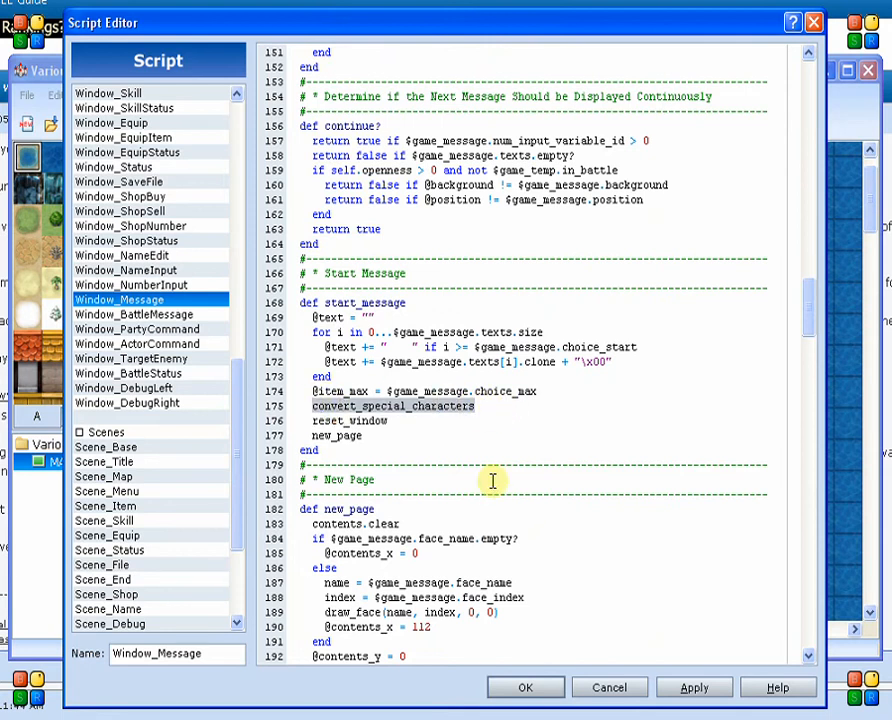
- Search for convert_special_characters and reach its definition with the substitution lines
click(495, 199)
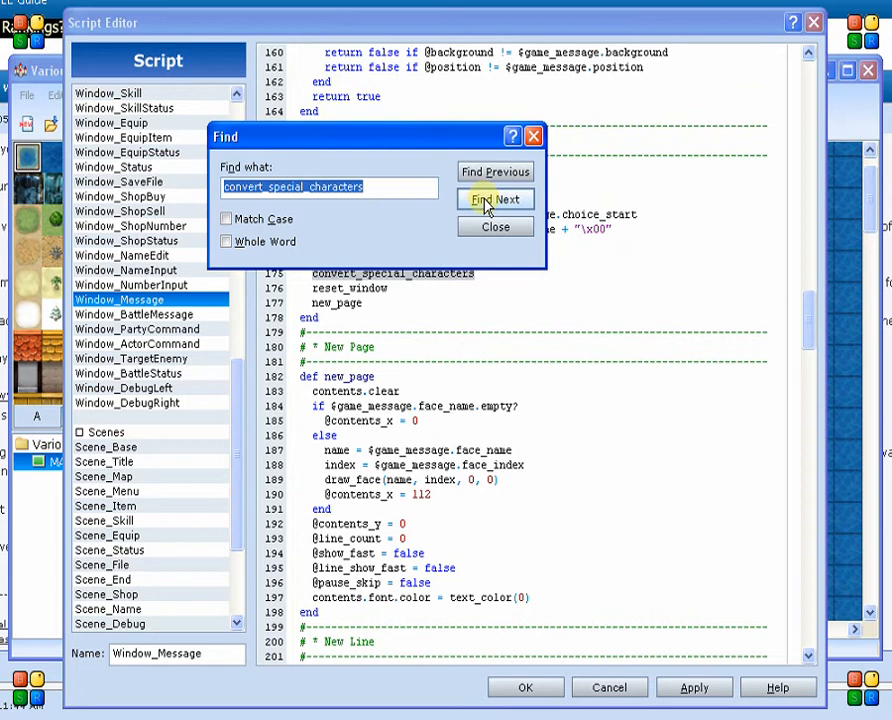
click(494, 199)
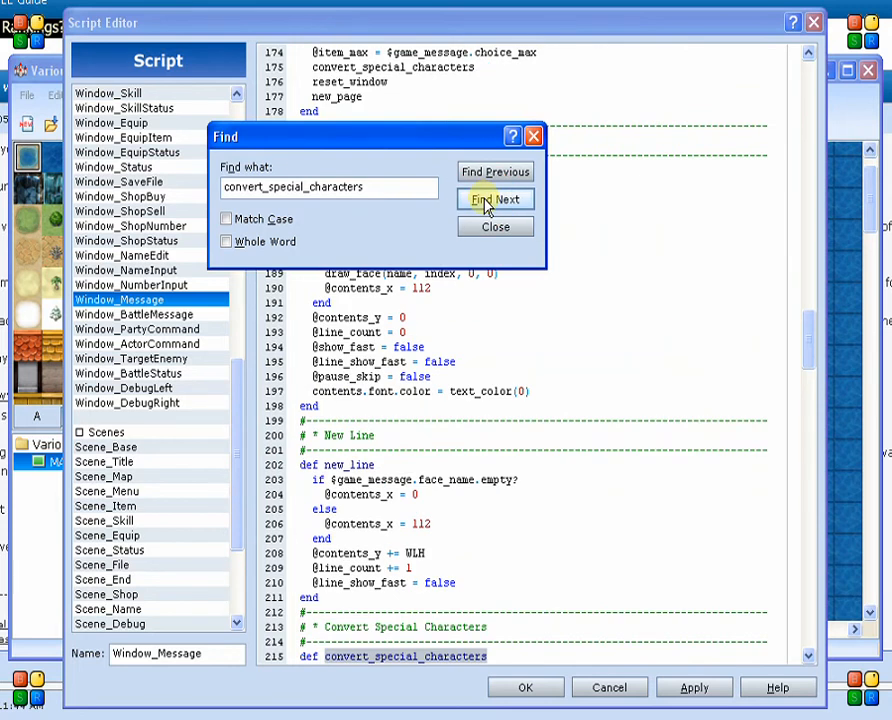
click(495, 199)
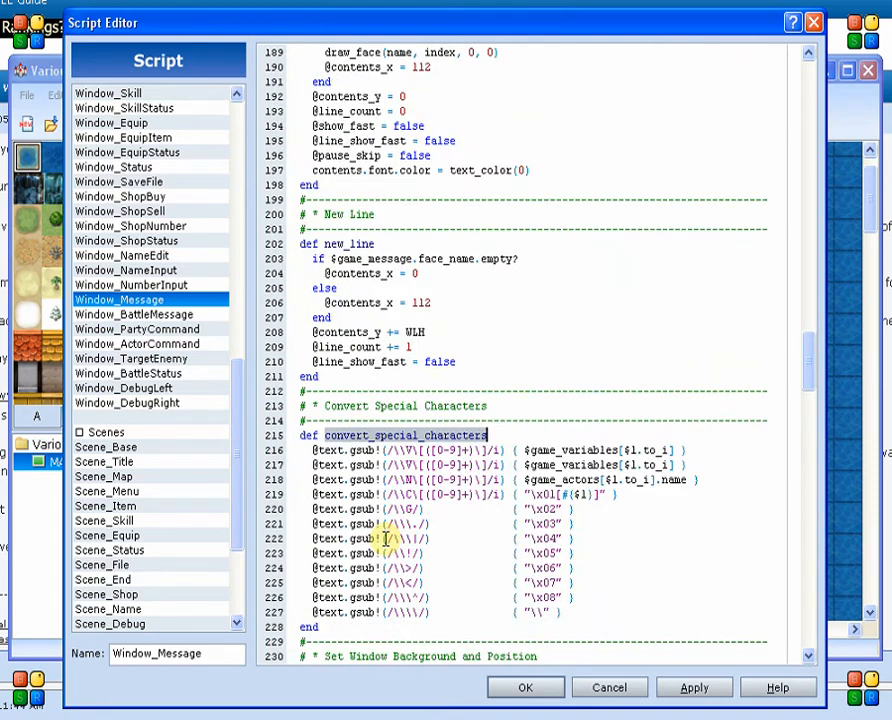
scroll(down, 3)
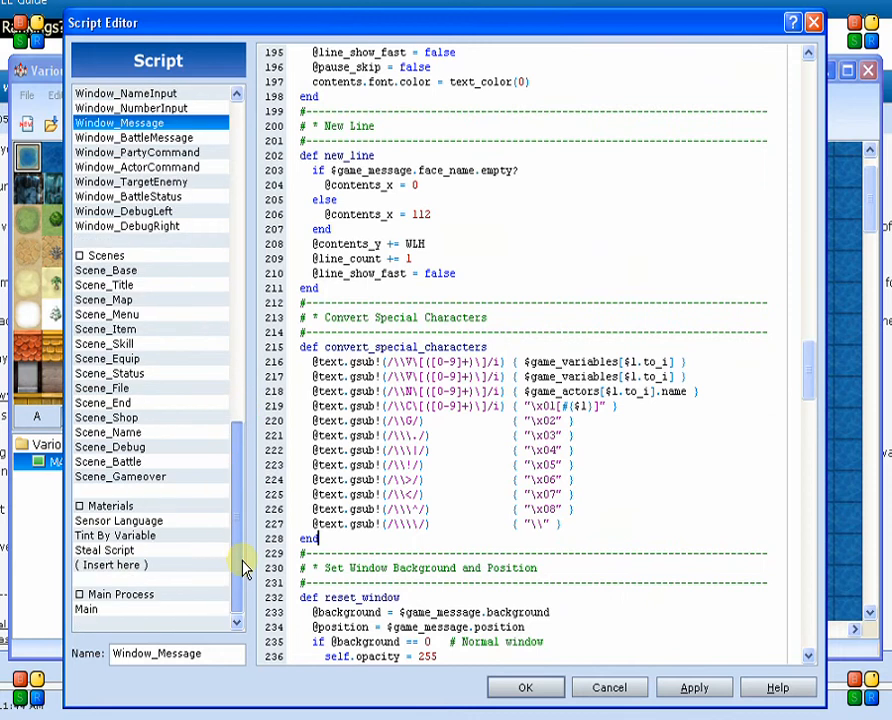
- Reopen Sensor Language and select the aliased convert_special_characters method name
click(118, 520)
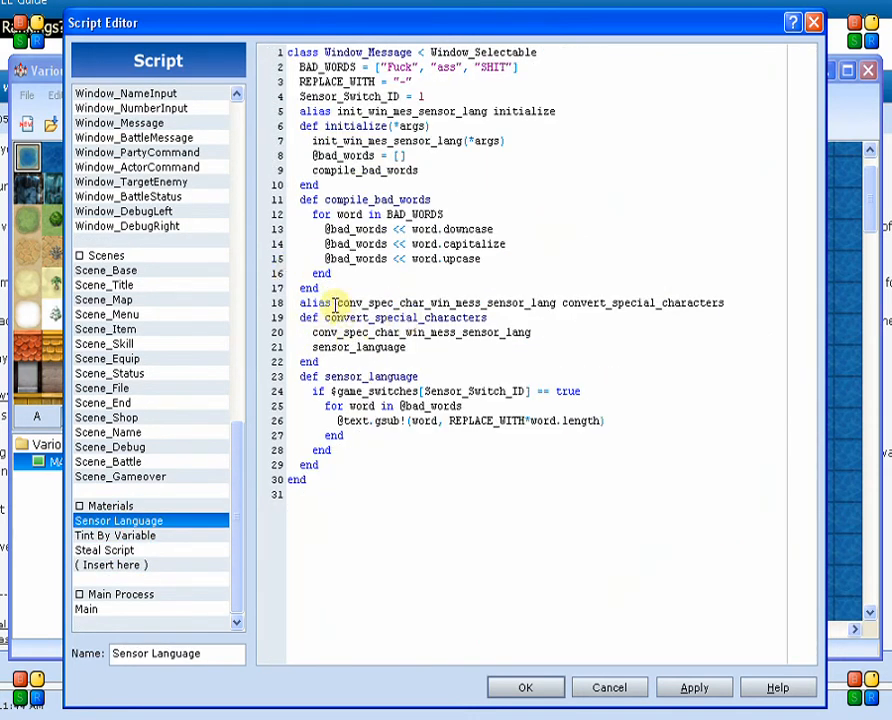
drag(338, 302, 560, 302)
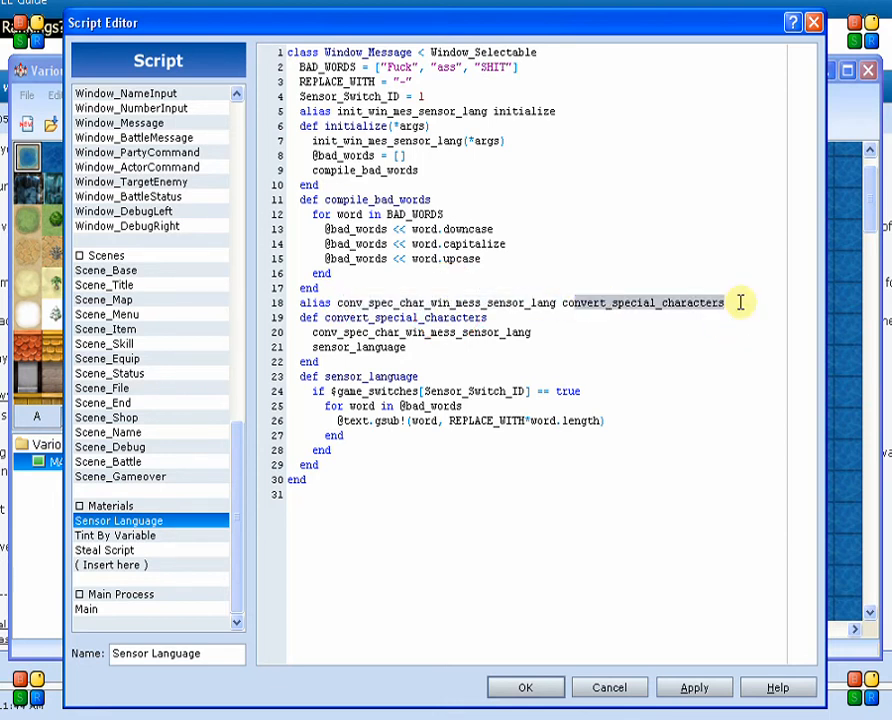
double_click(407, 317)
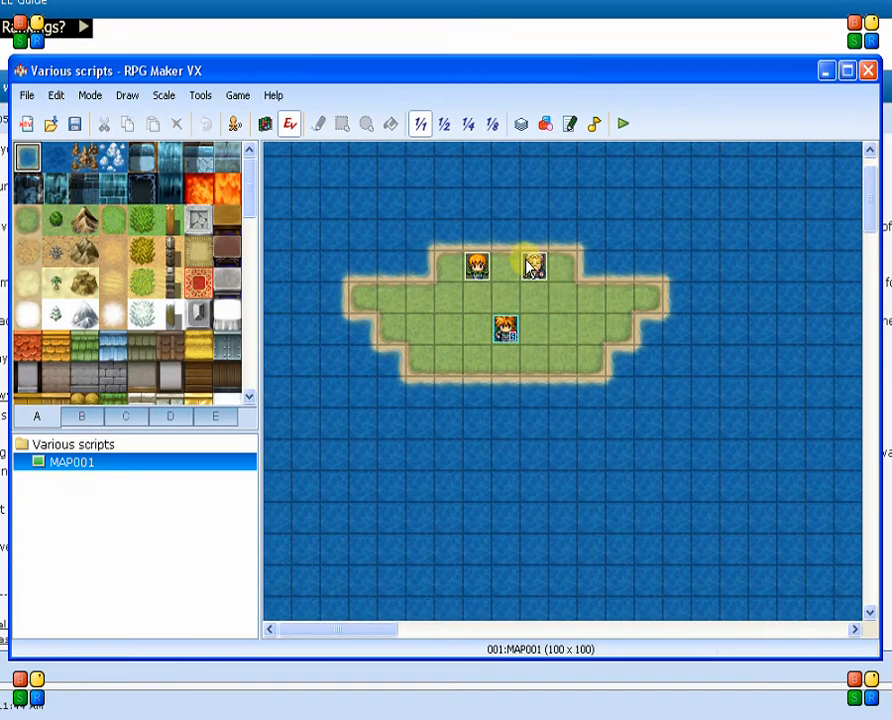
- Review EV001's Show Text dialogue containing the bad words and close it unchanged
double_click(525, 265)
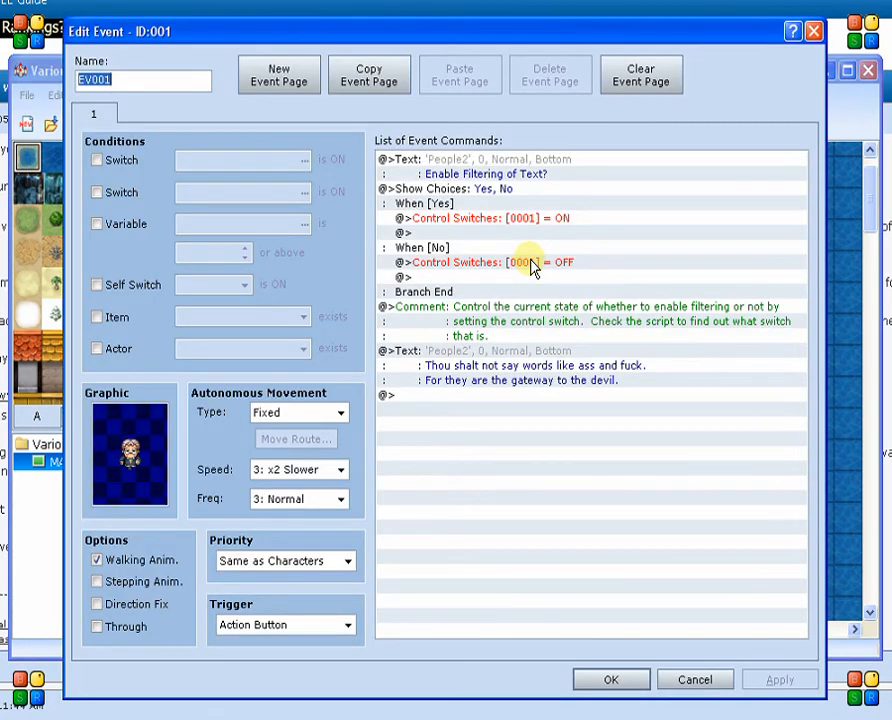
mouse_move(432, 306)
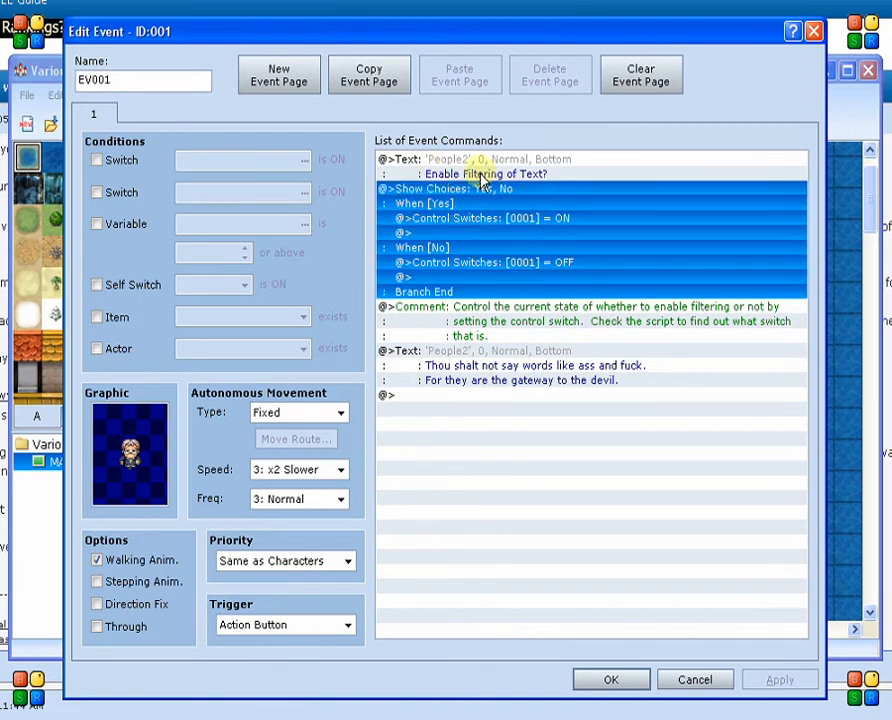
mouse_move(498, 244)
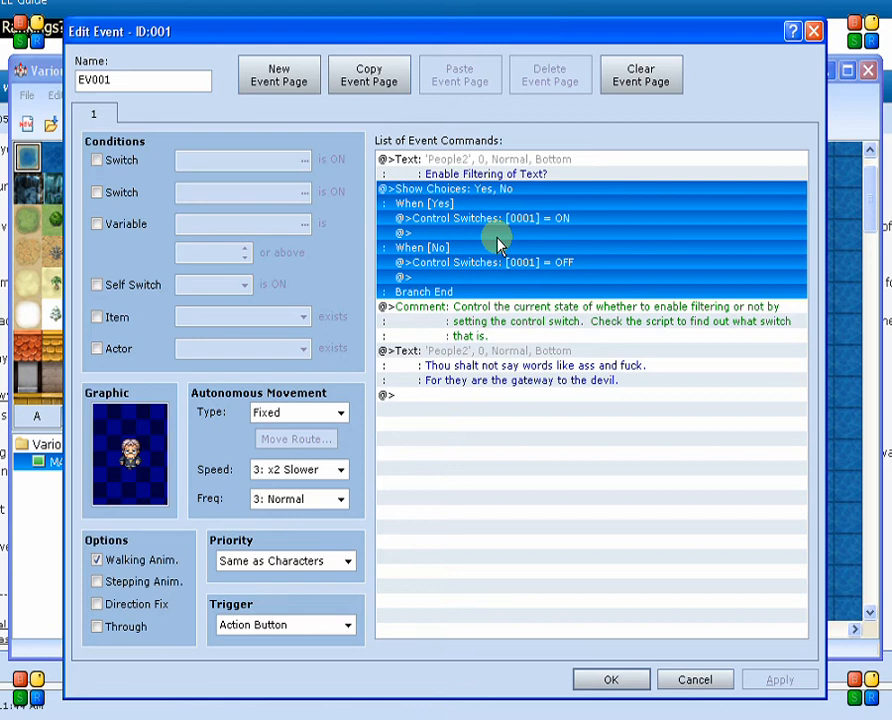
click(500, 365)
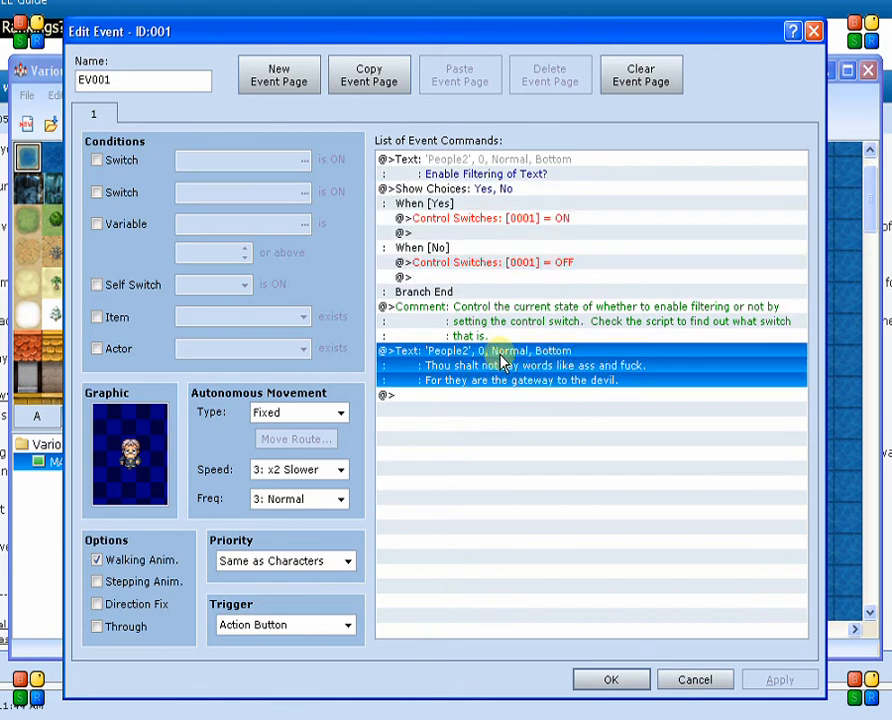
double_click(500, 365)
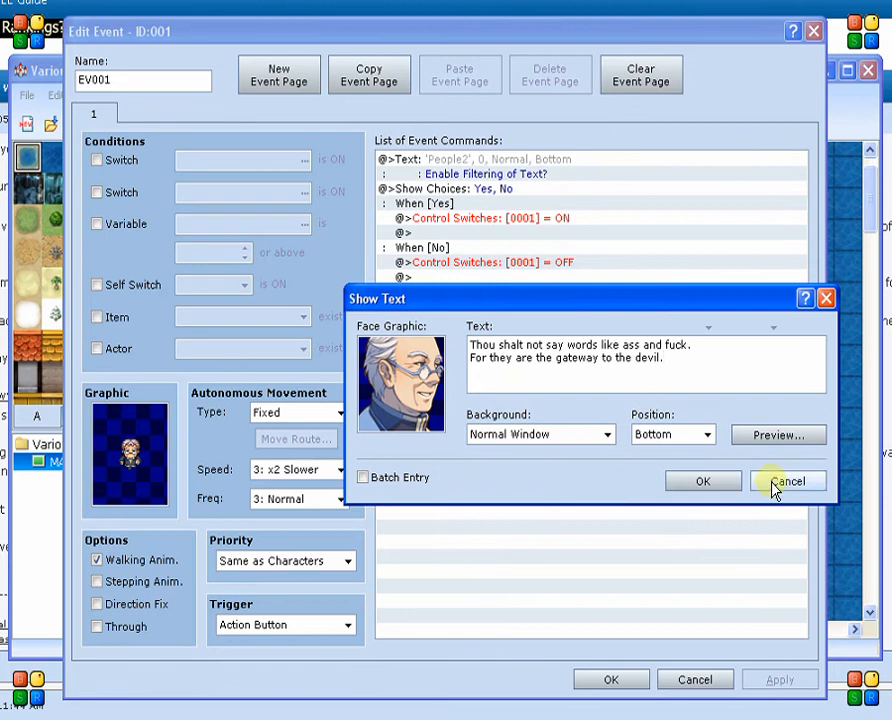
click(791, 481)
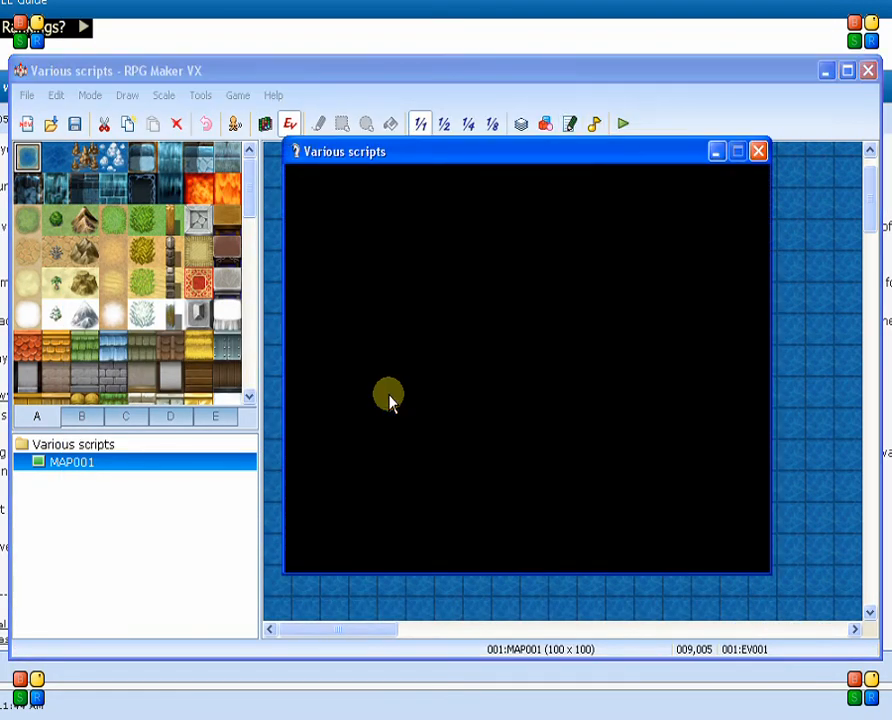
- Talk to the old man in the playtest and read the dashed-out message
click(622, 123)
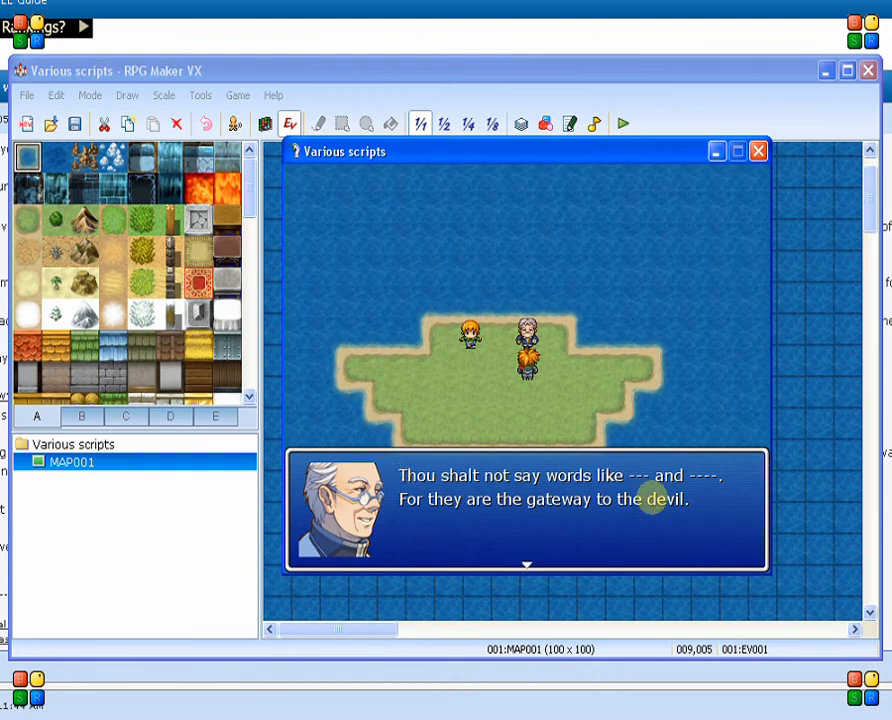
mouse_move(700, 485)
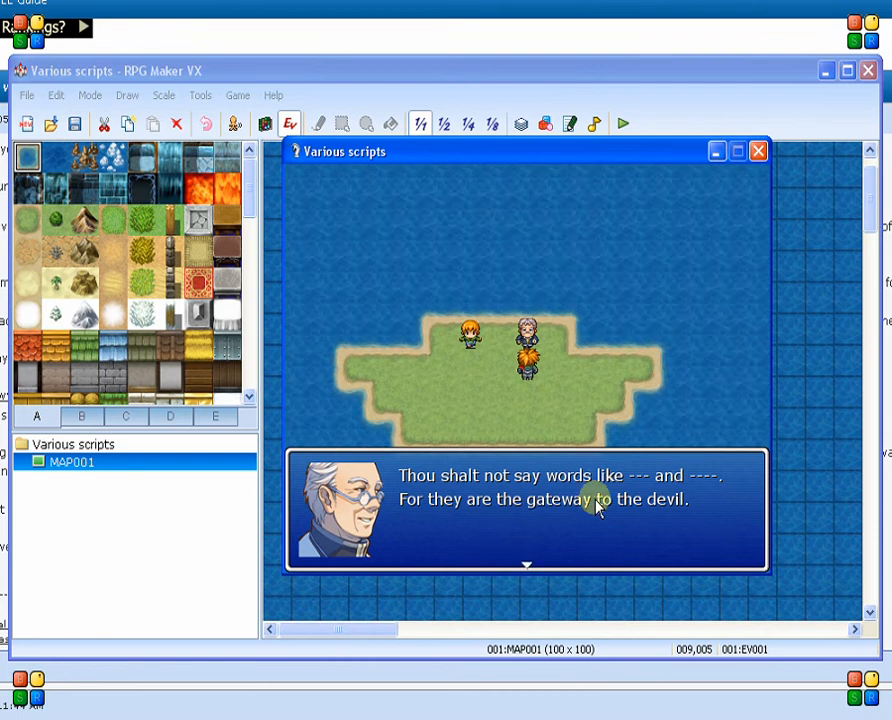
click(590, 507)
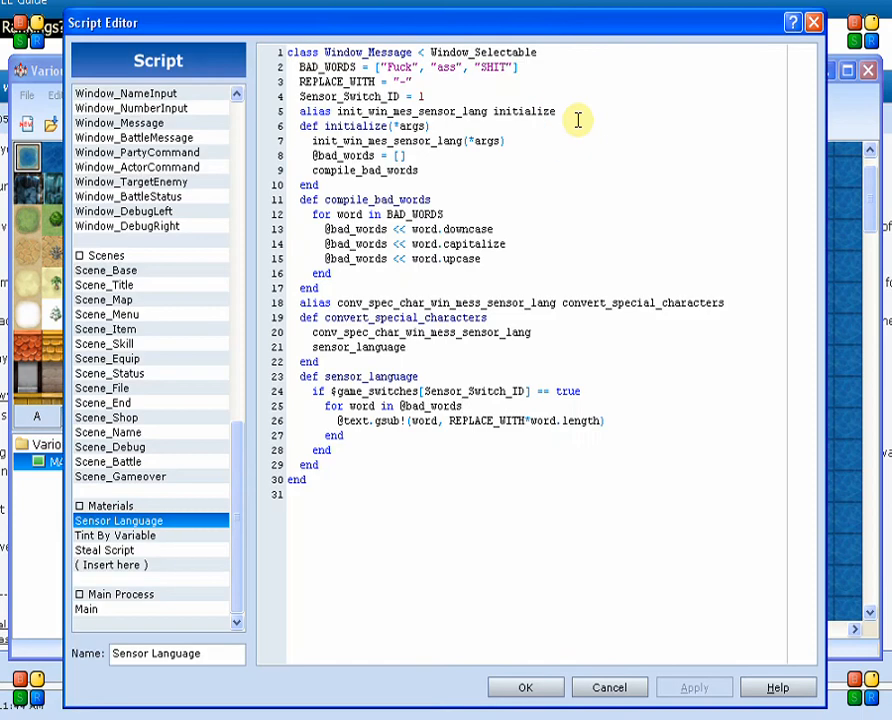
mouse_move(378, 419)
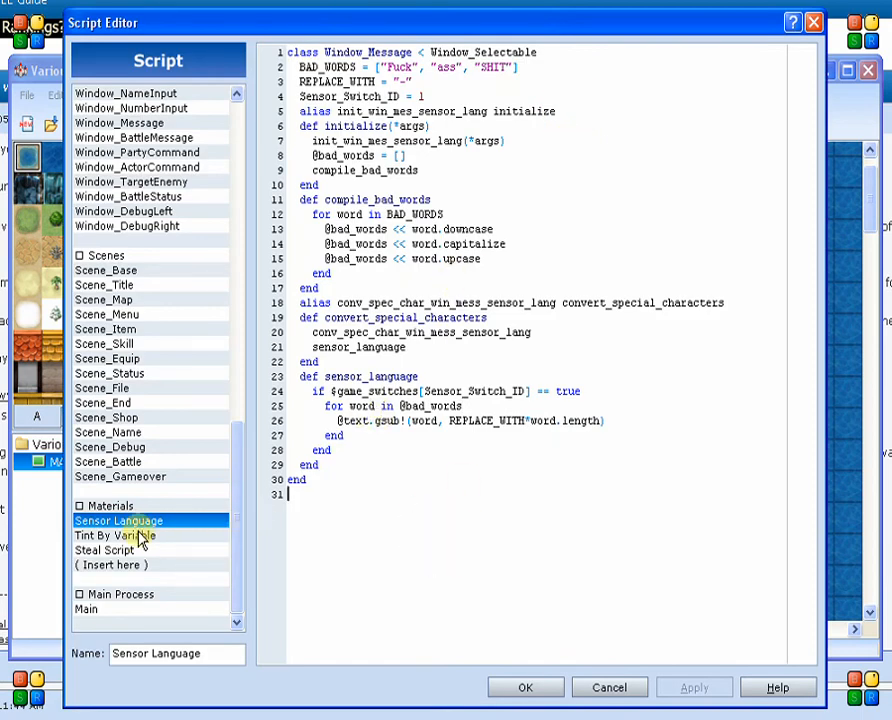
click(122, 535)
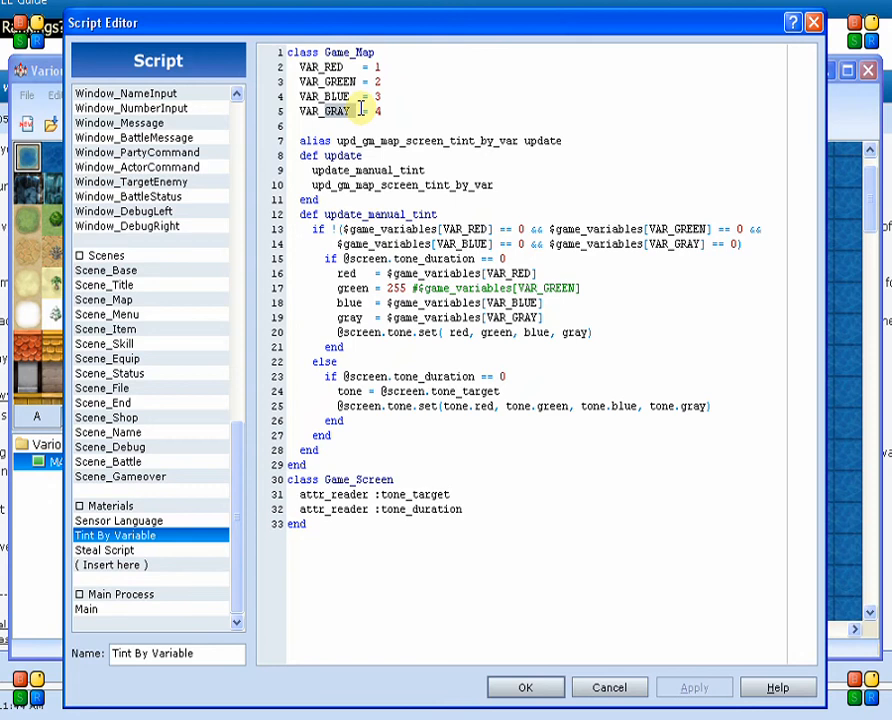
mouse_move(393, 185)
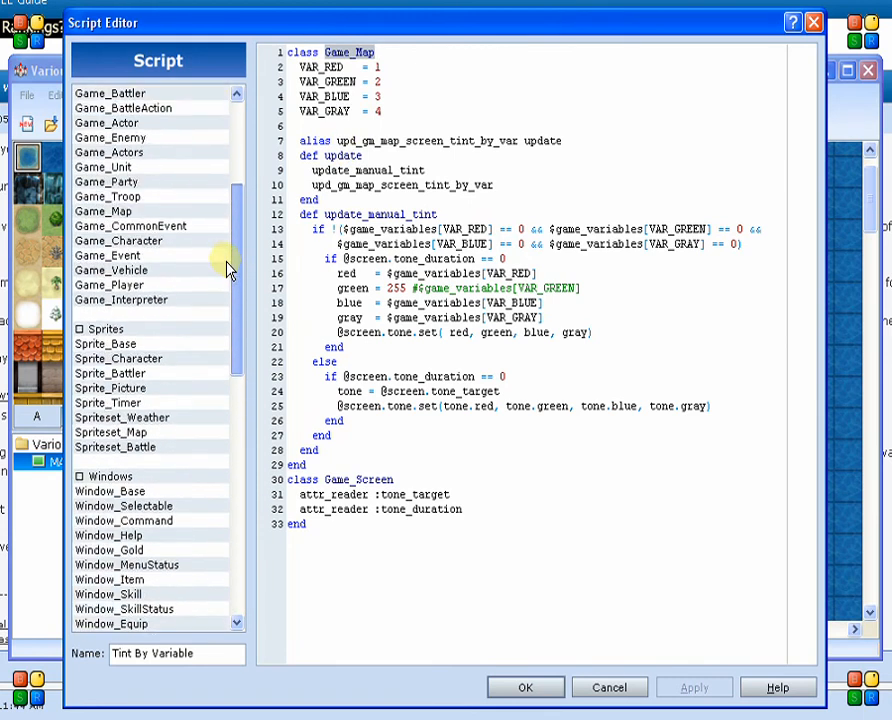
click(103, 225)
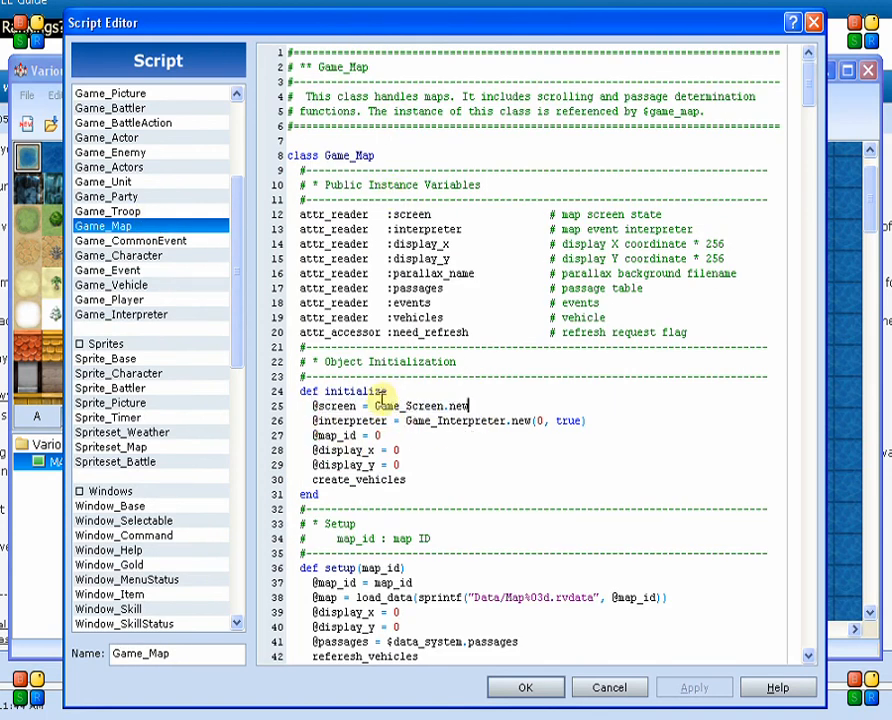
double_click(417, 406)
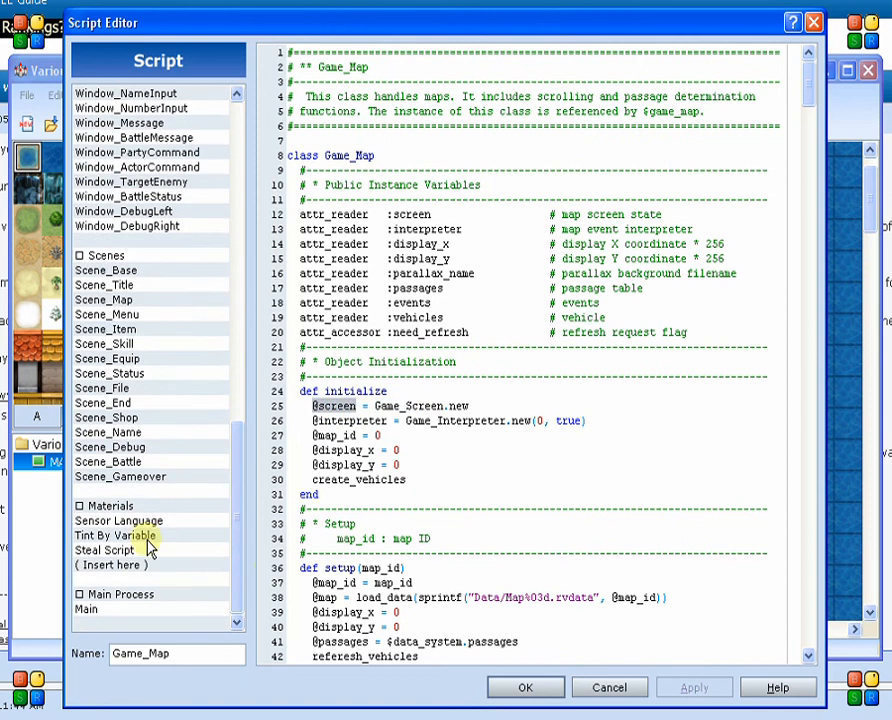
click(108, 535)
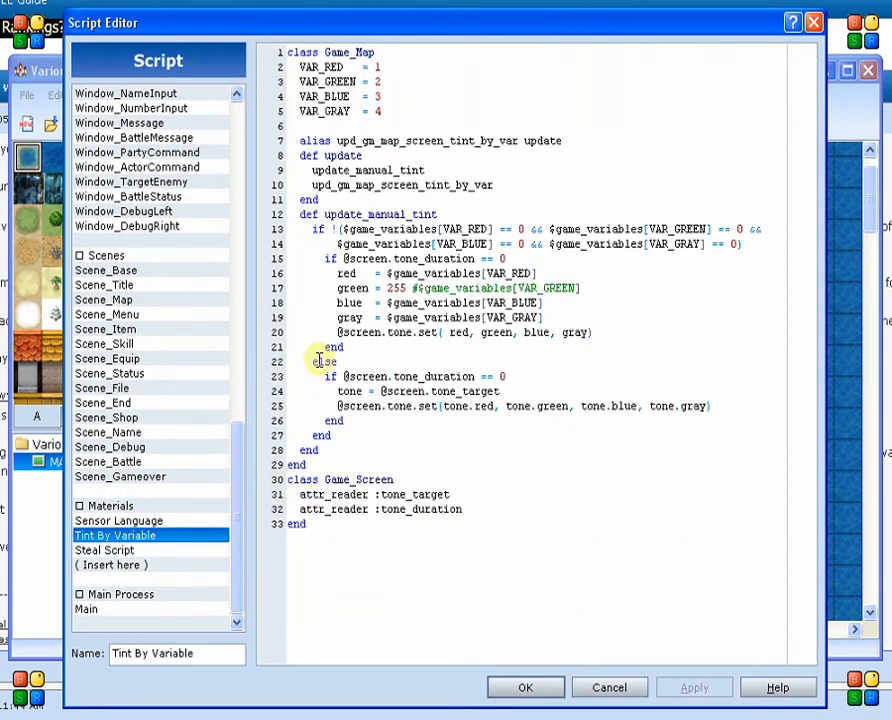
mouse_move(360, 185)
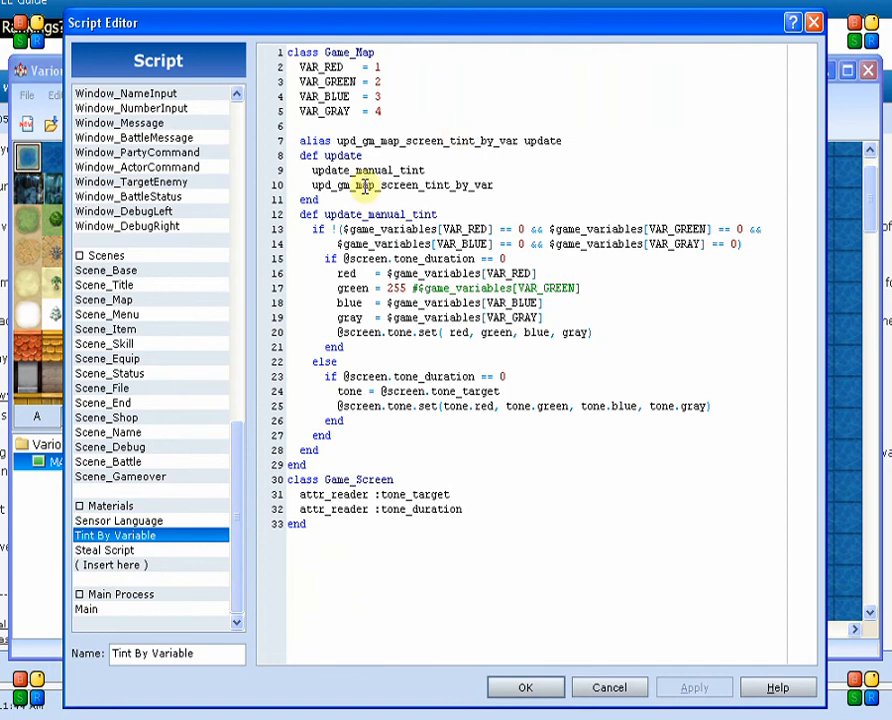
double_click(372, 170)
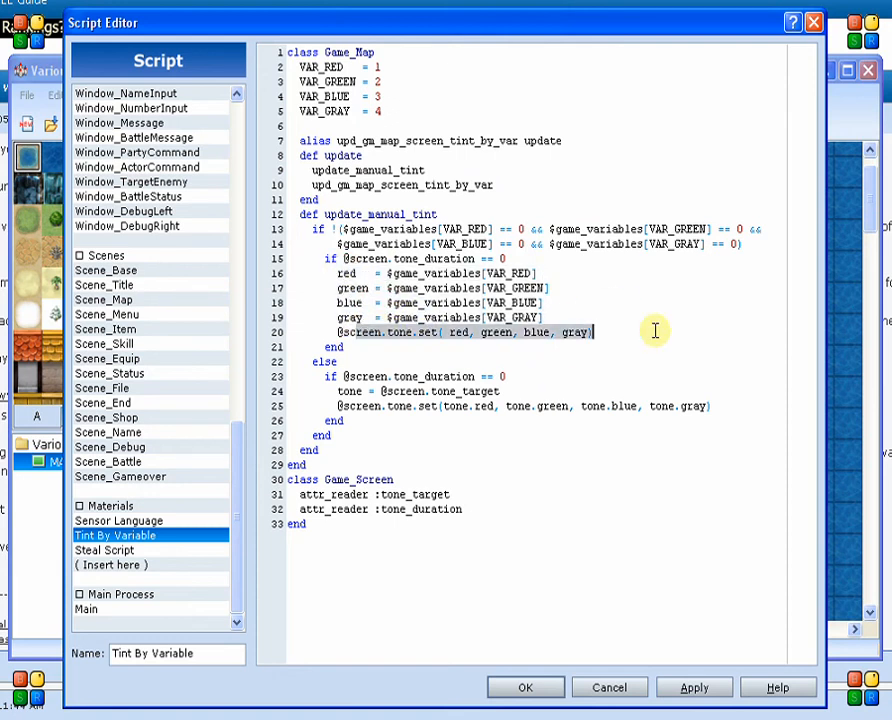
mouse_move(608, 348)
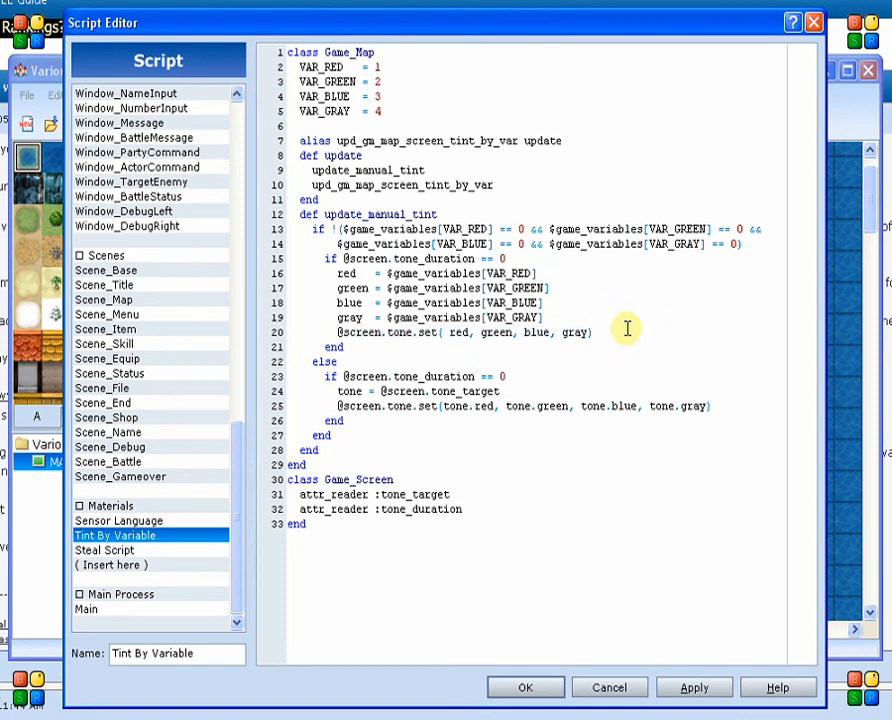
click(590, 332)
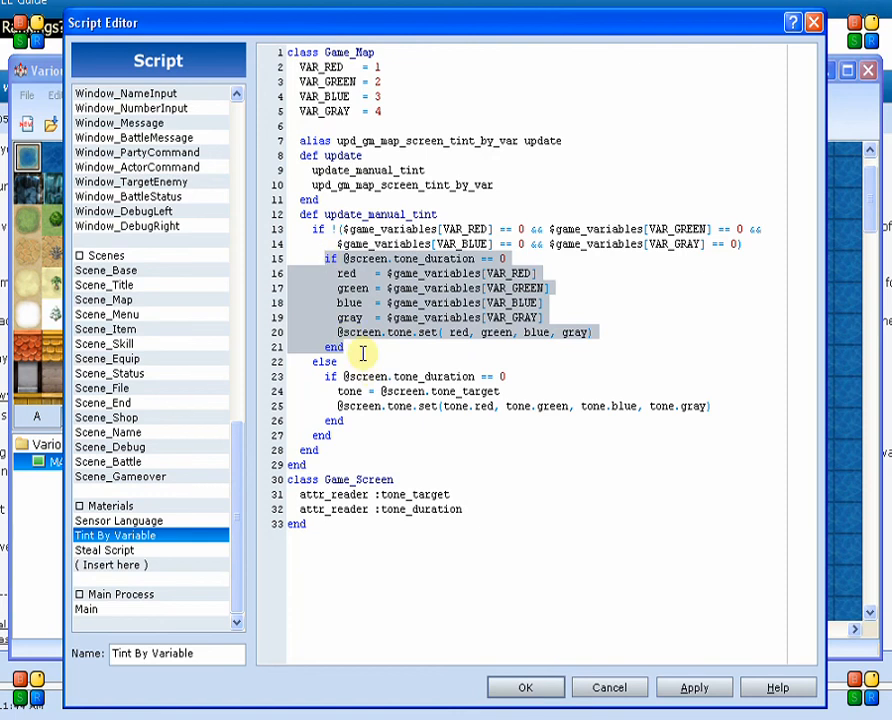
mouse_move(210, 263)
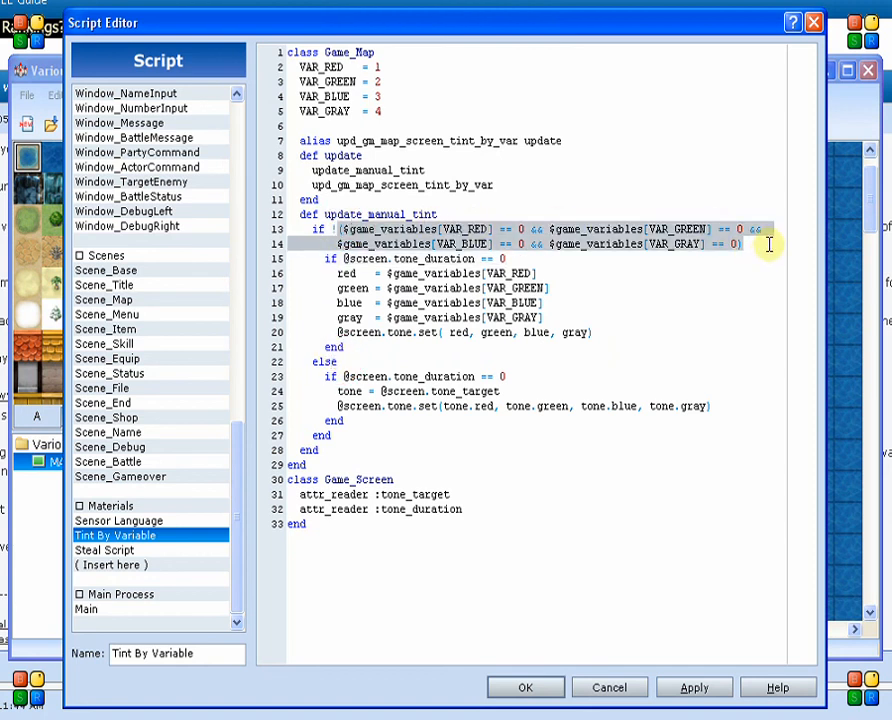
click(750, 249)
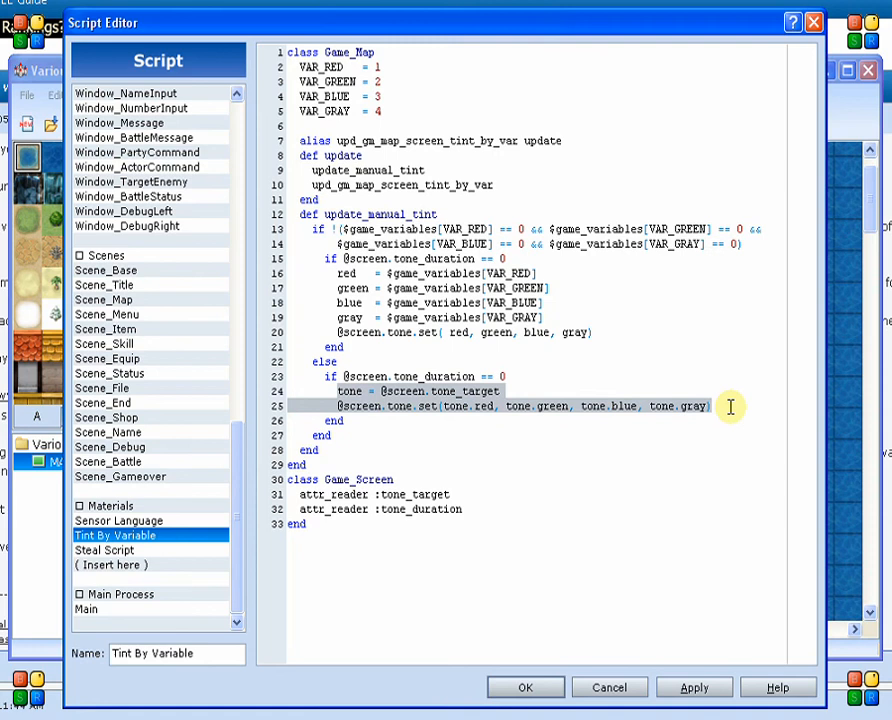
mouse_move(597, 393)
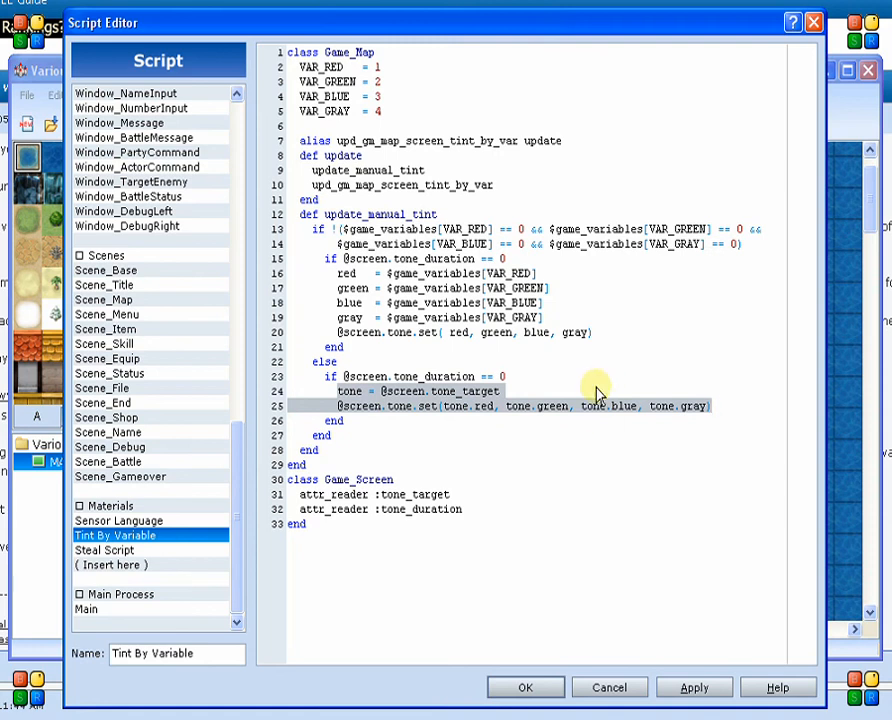
click(398, 406)
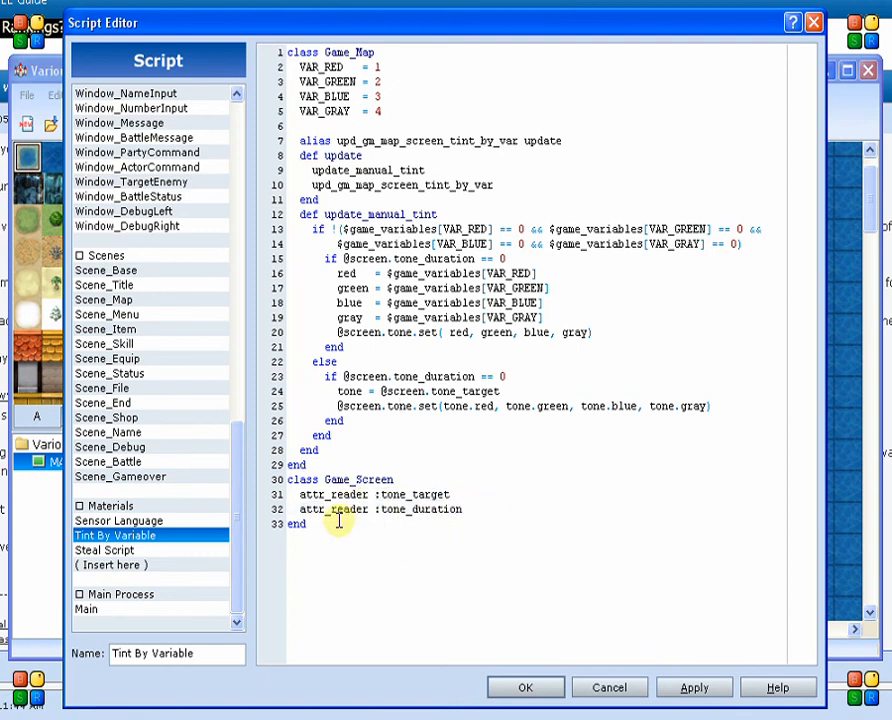
mouse_move(408, 516)
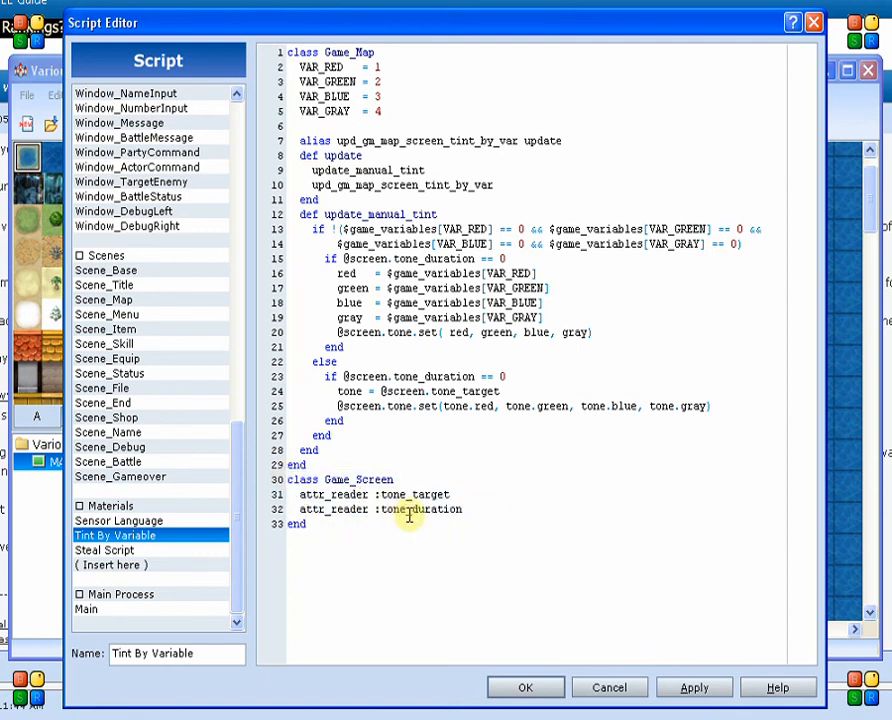
- Highlight tone_target and tone_duration in the script code, then close the Script Editor
double_click(418, 494)
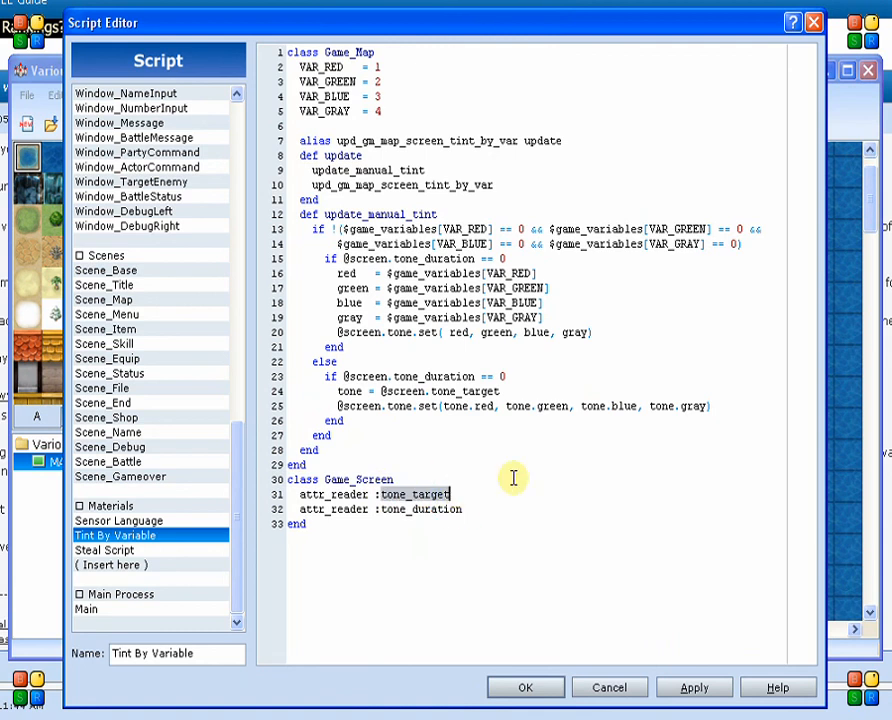
double_click(465, 391)
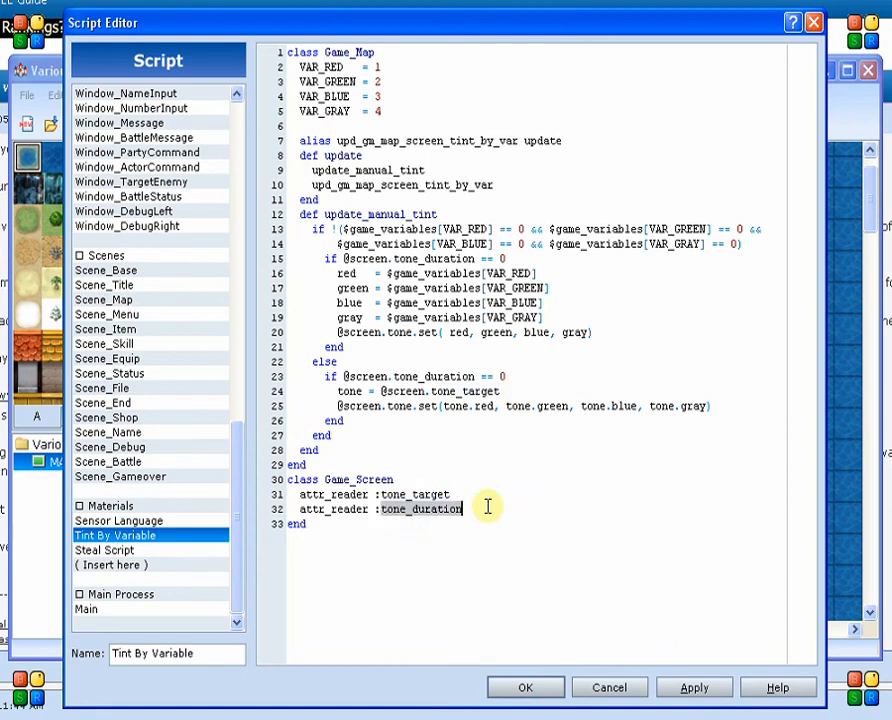
click(485, 506)
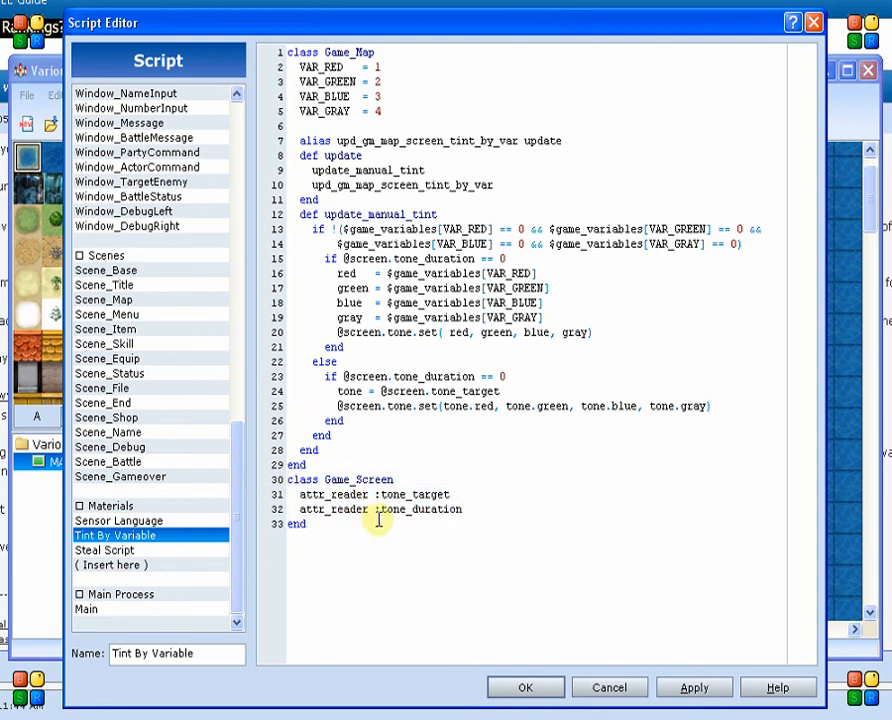
click(525, 687)
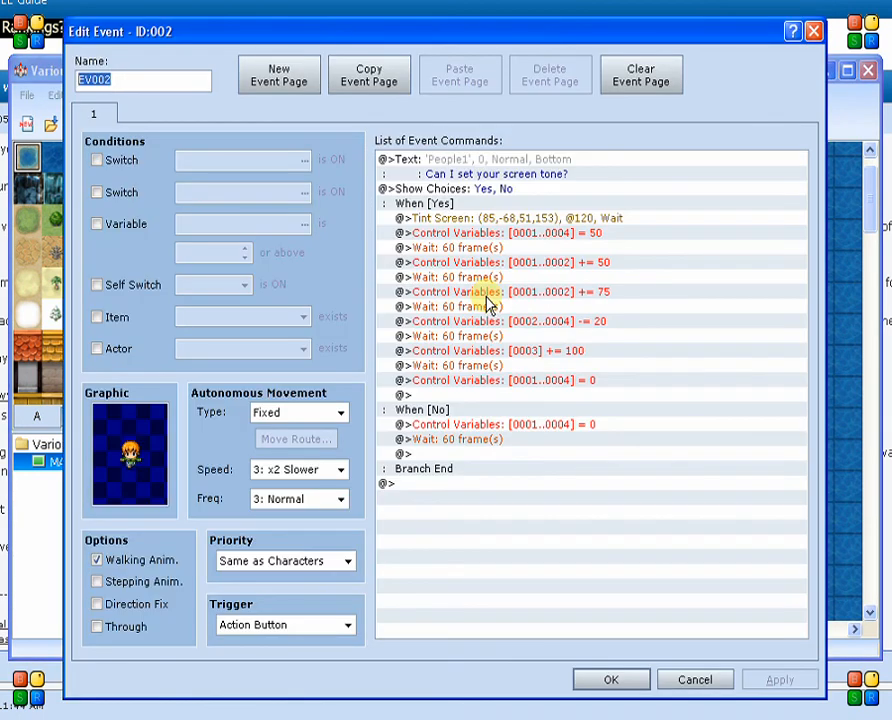
- Review EV002's Tint Screen settings without changes and select the command setting variables 1–4 to 50
click(495, 174)
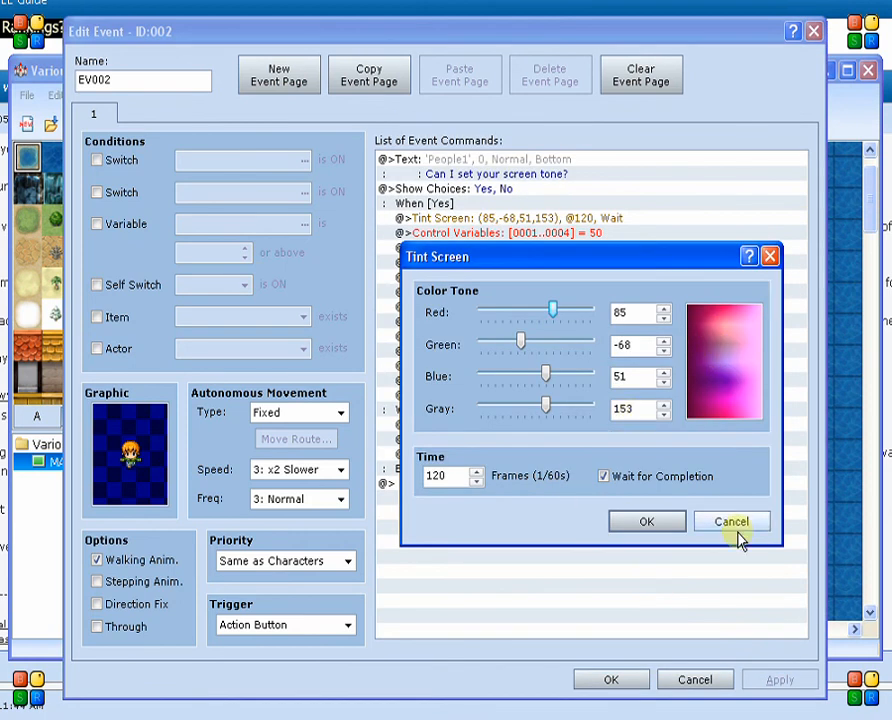
click(731, 521)
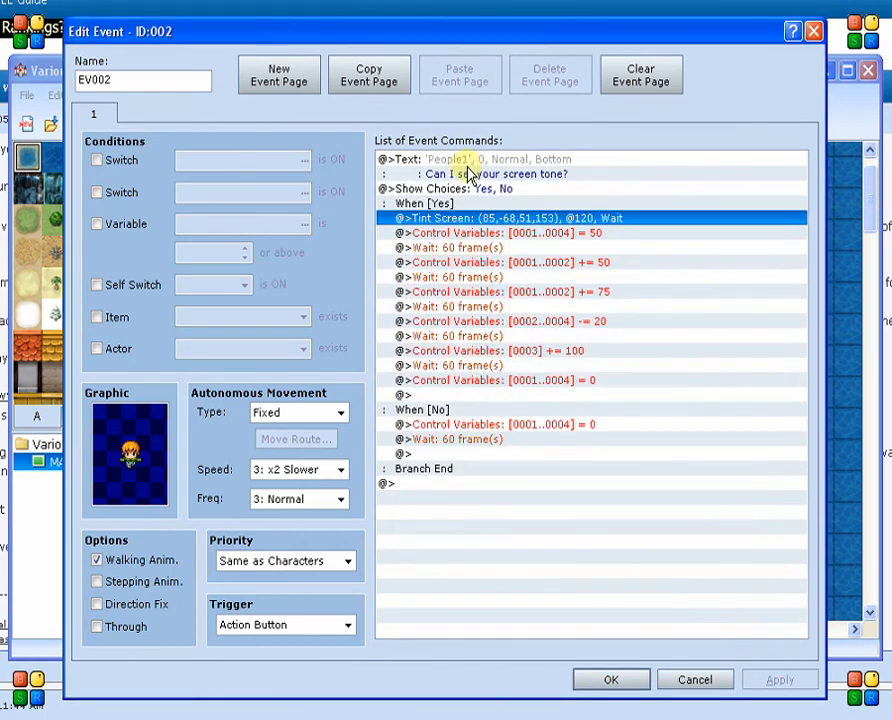
click(500, 232)
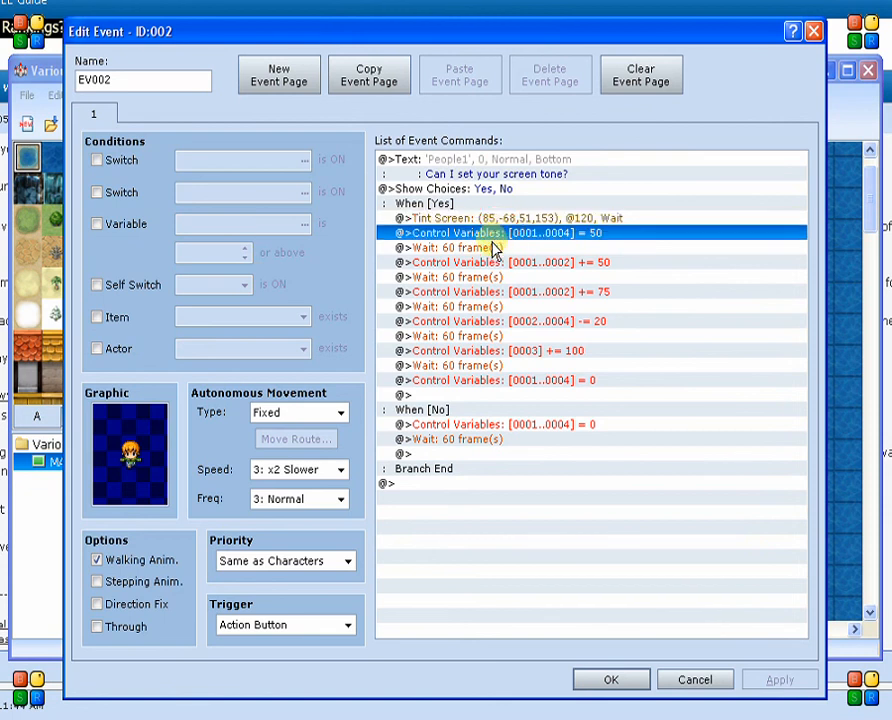
mouse_move(565, 240)
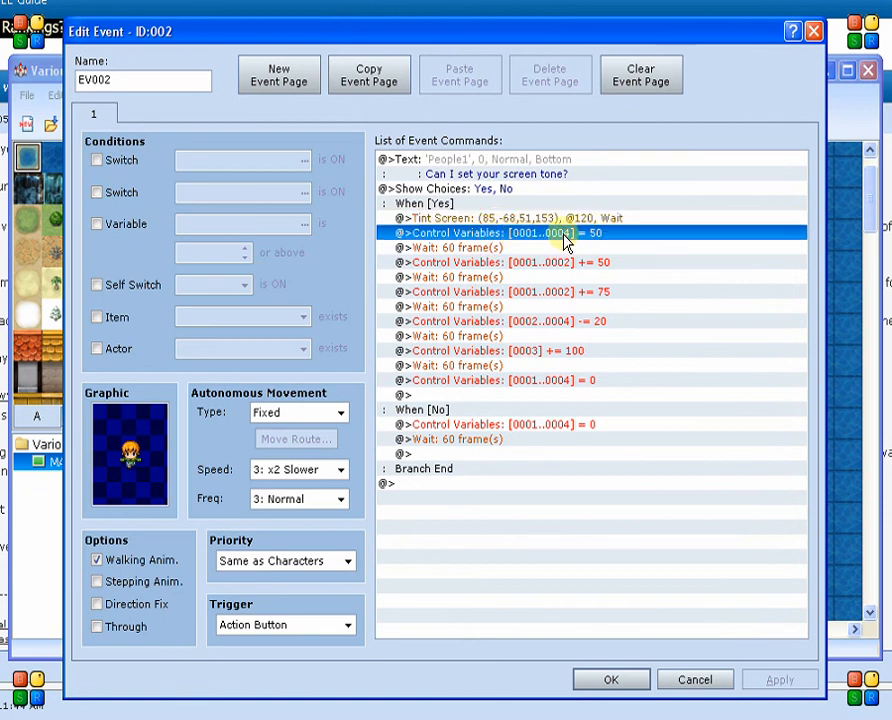
mouse_move(573, 242)
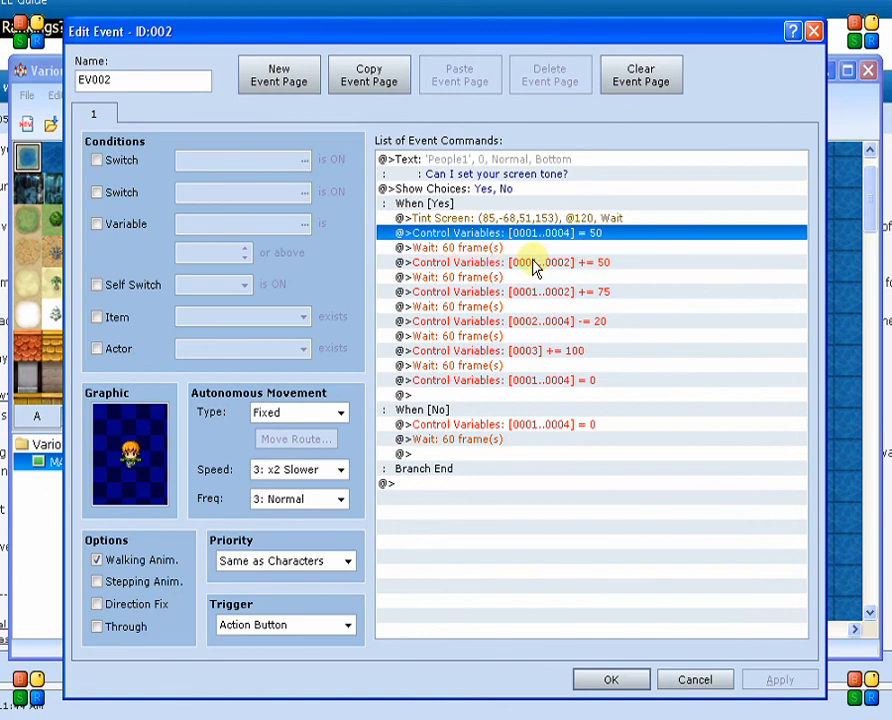
mouse_move(462, 292)
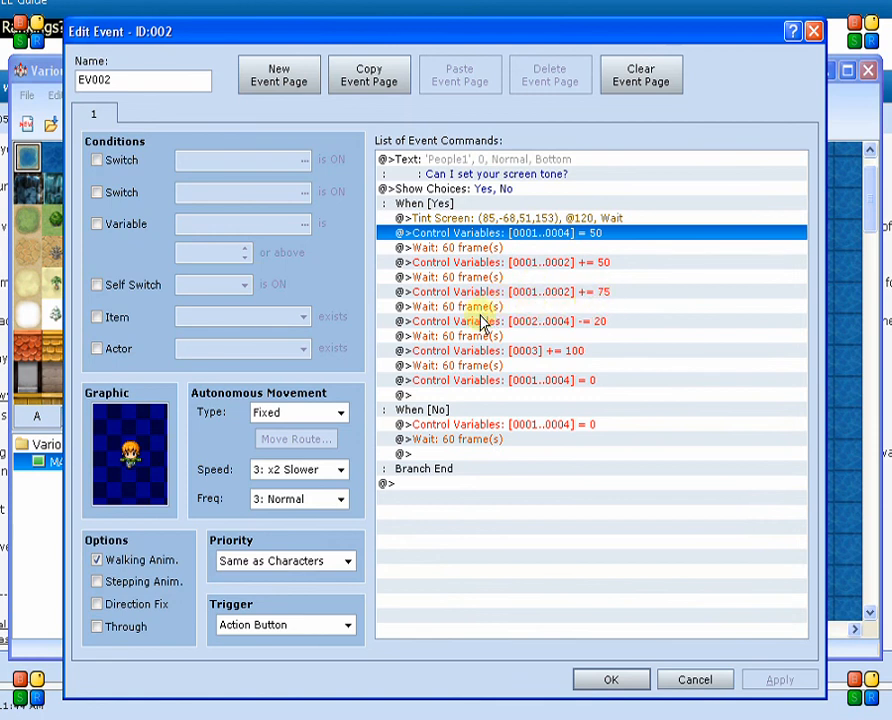
mouse_move(502, 380)
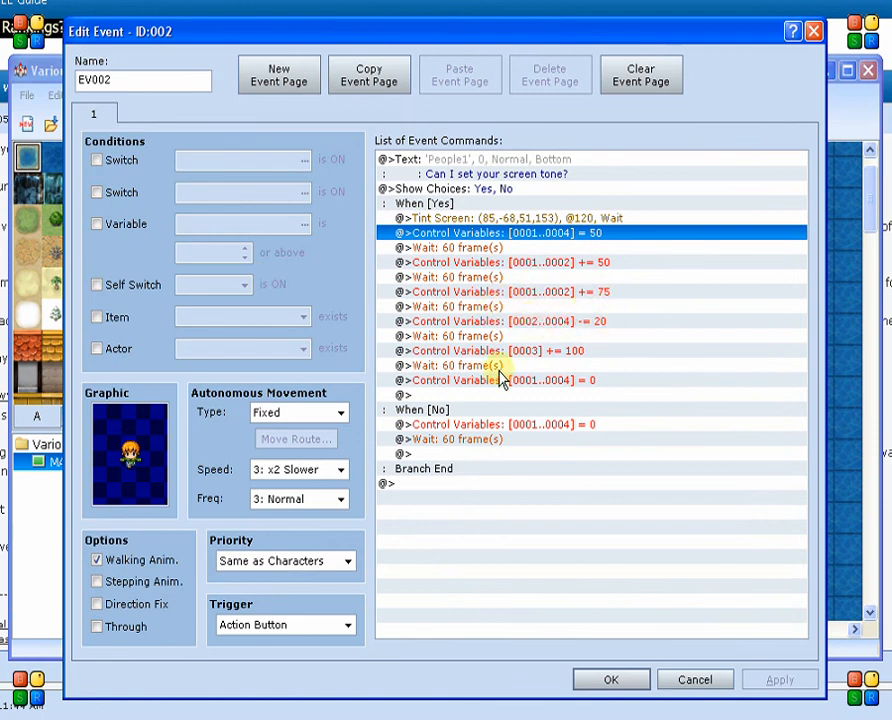
mouse_move(583, 363)
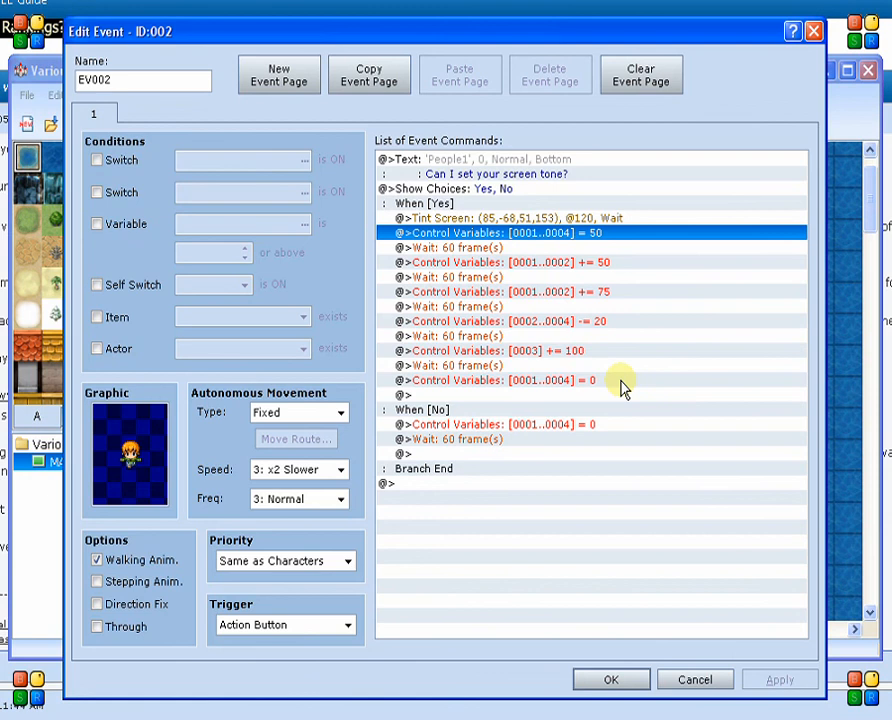
mouse_move(515, 443)
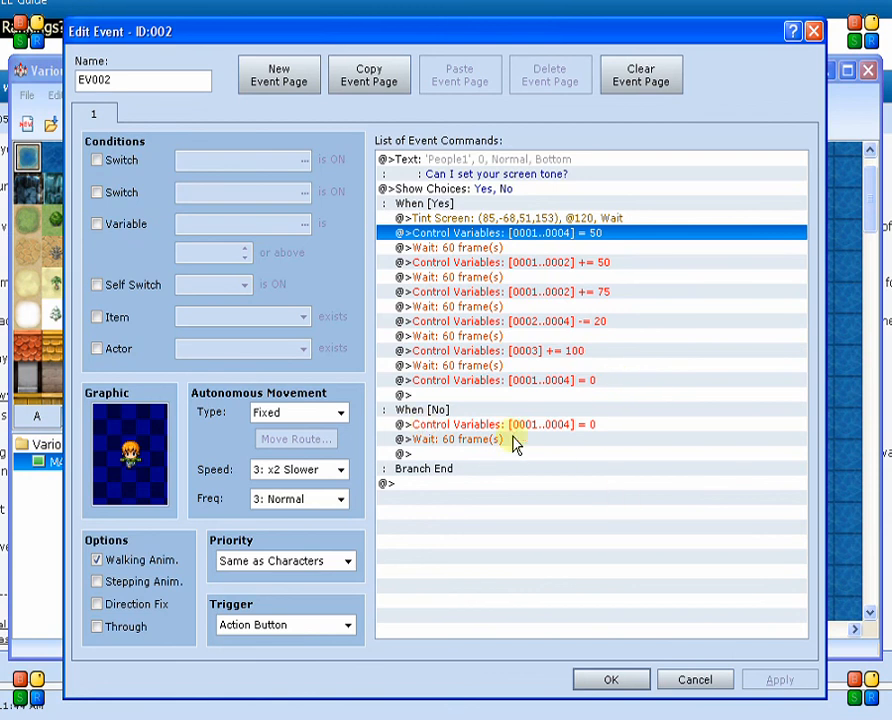
- Select the No branch's wait command, close EV002's editor, and start a playtest
click(500, 424)
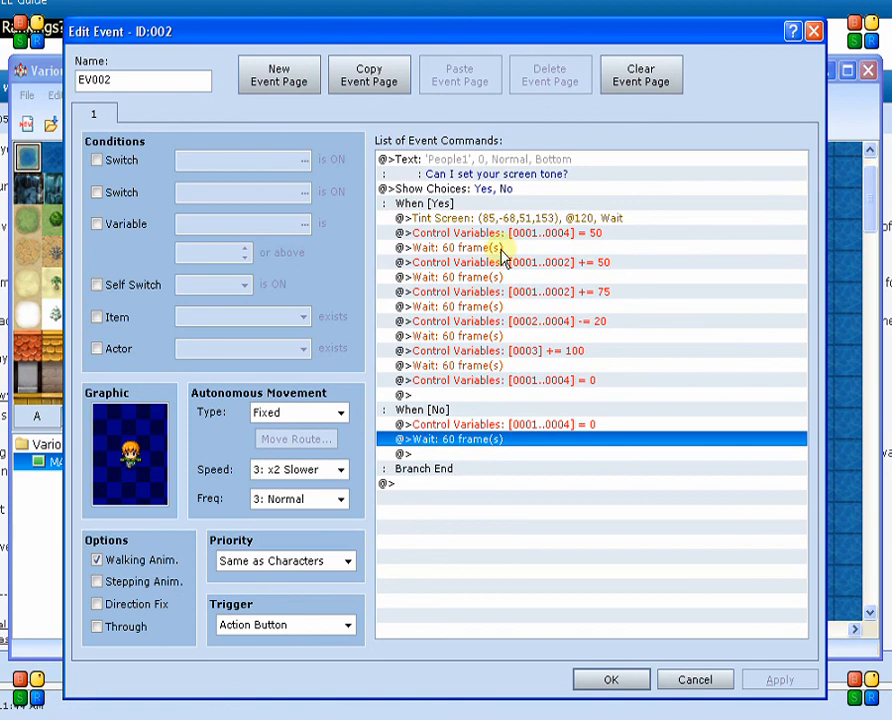
click(480, 218)
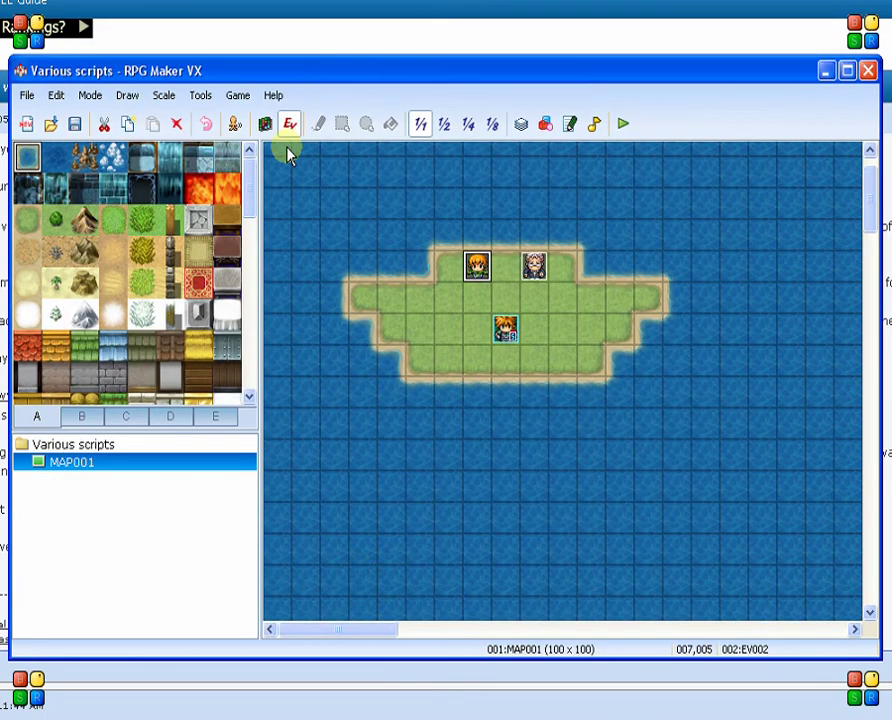
click(627, 123)
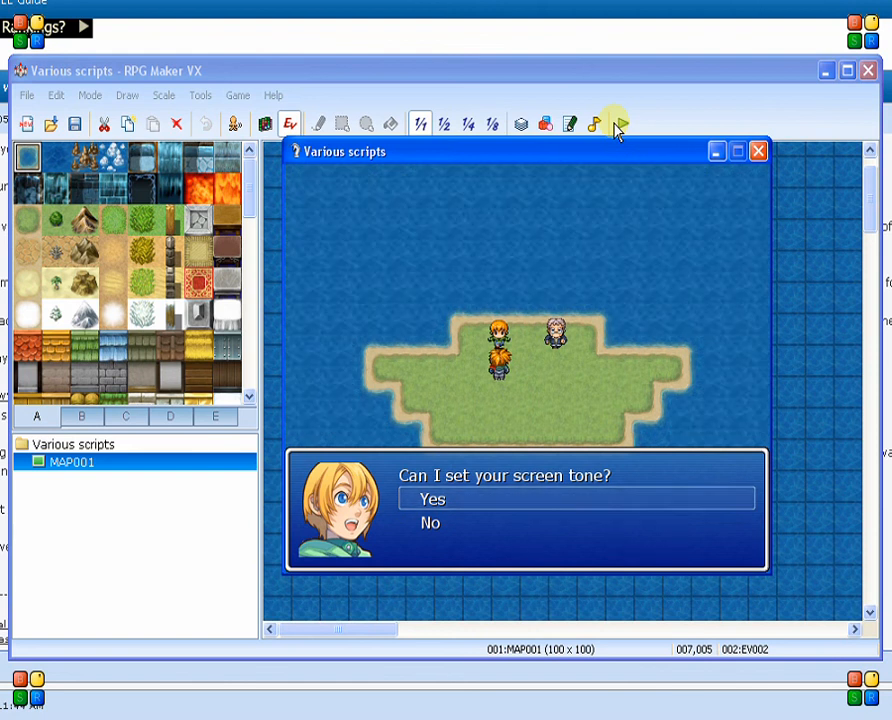
- End the playtest and reopen the Script Editor on the Tint By Variable script
click(432, 498)
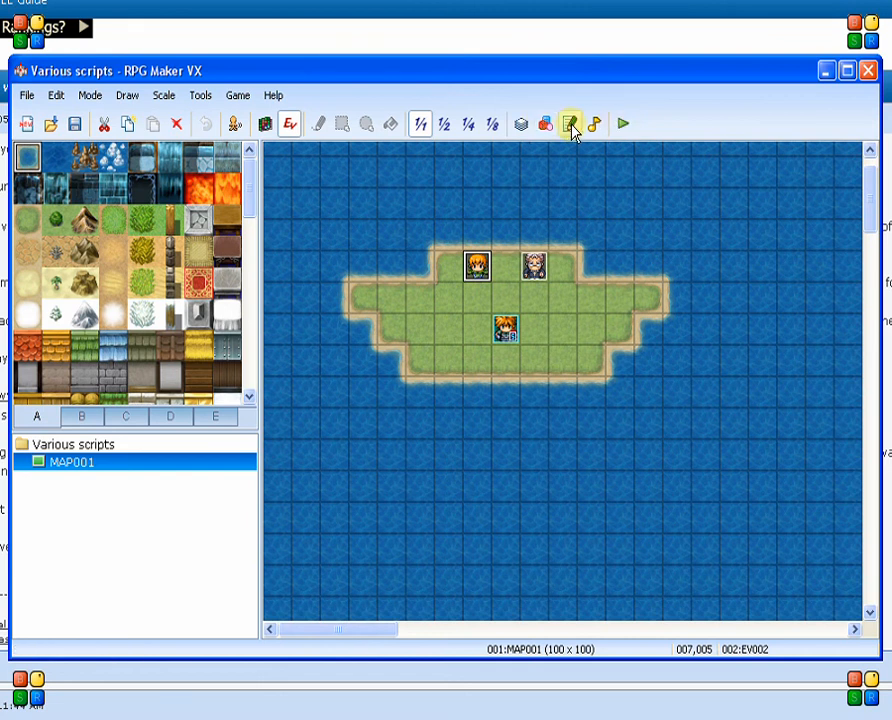
click(576, 123)
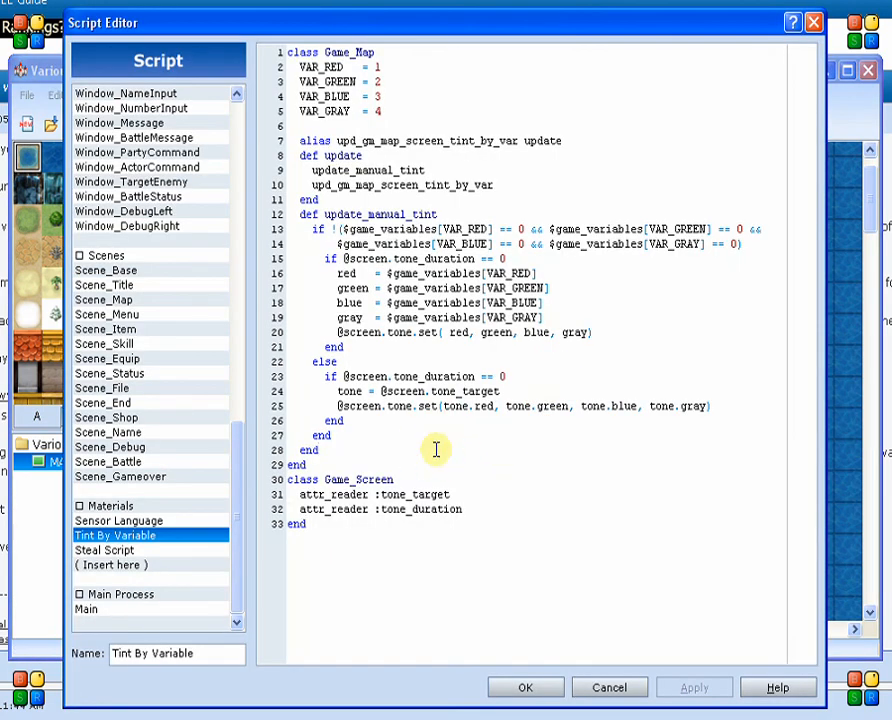
mouse_move(278, 391)
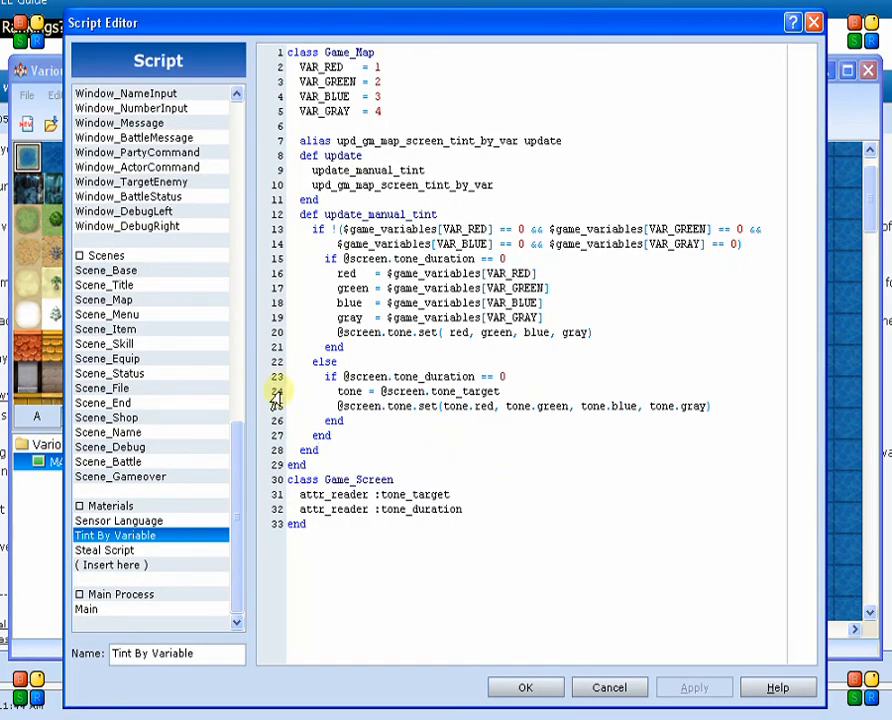